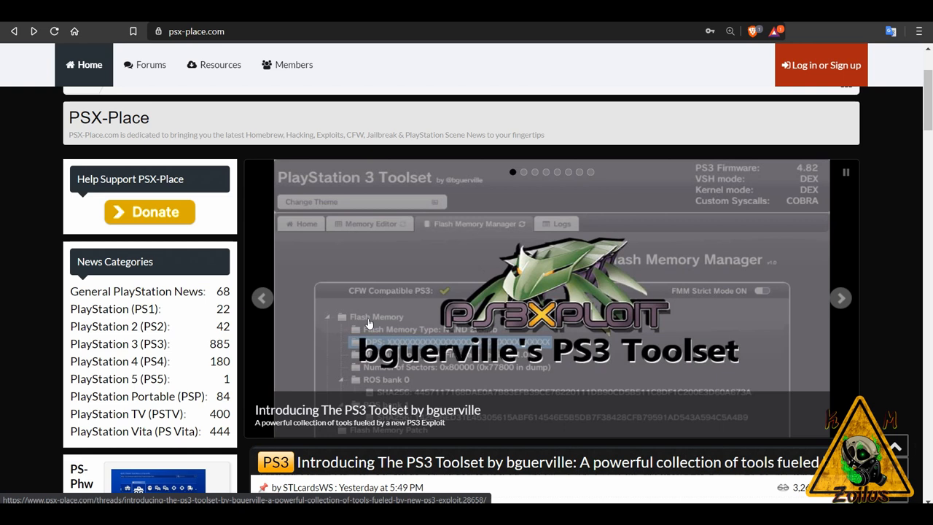
# Reach the 'Introducing The PS3 Toolset by bguerville' headline on the home page and follow it
pyautogui.scroll(-3)
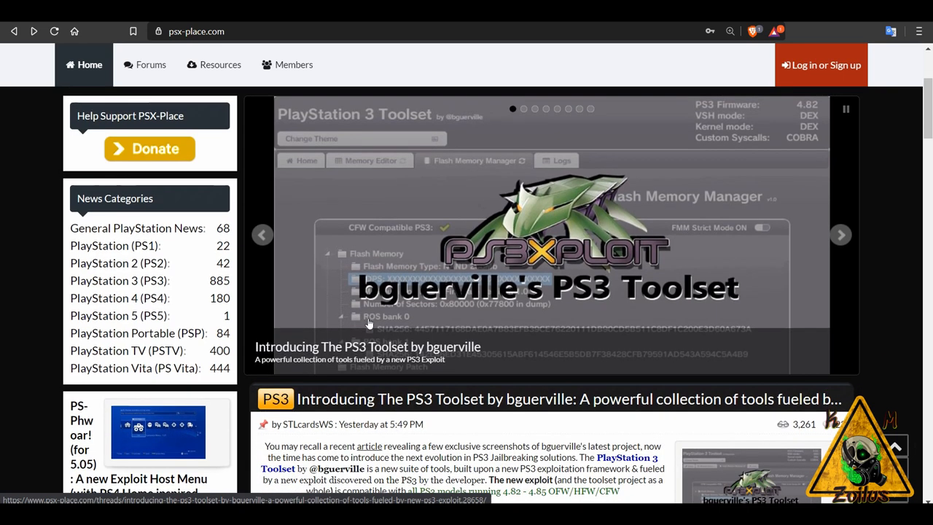
pyautogui.scroll(-3)
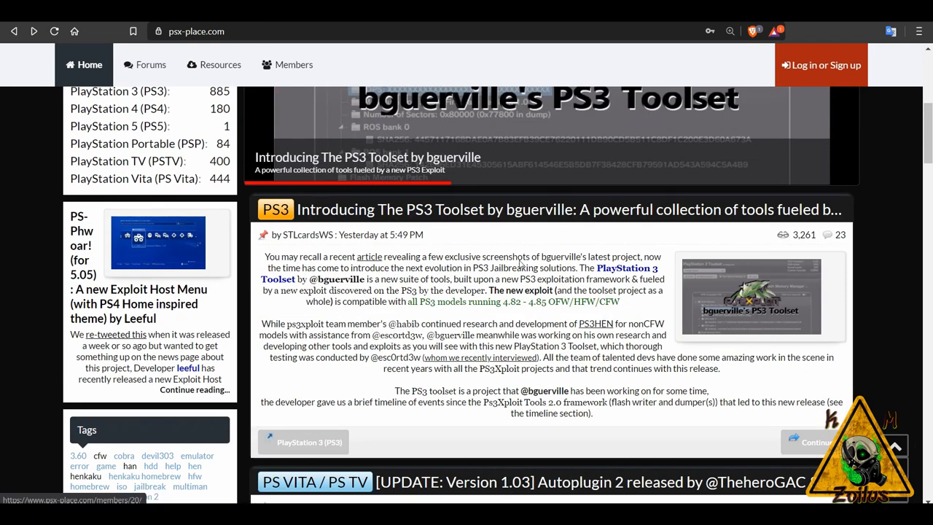
pyautogui.click(568, 210)
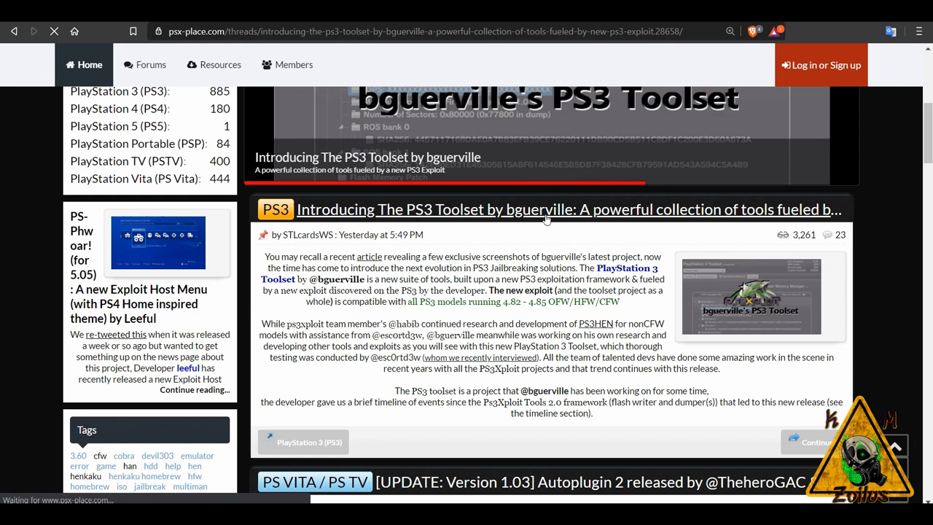
# Read the article's introduction down to the toolset's Flash Memory Manager screenshot
pyautogui.click(568, 210)
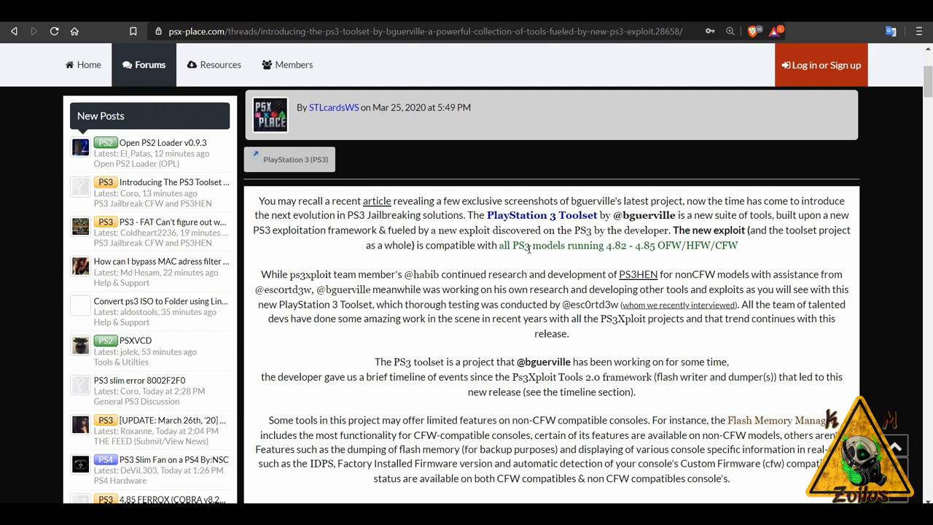
pyautogui.scroll(-3)
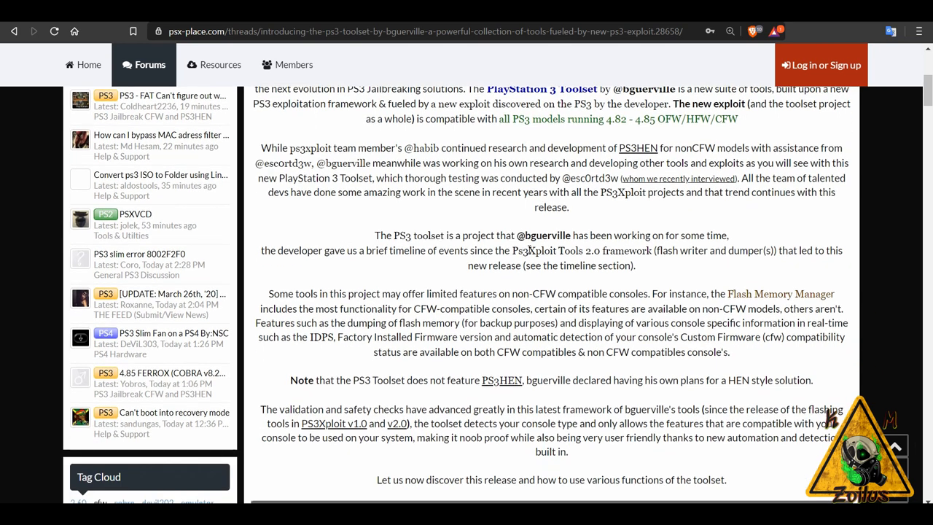
pyautogui.scroll(-3)
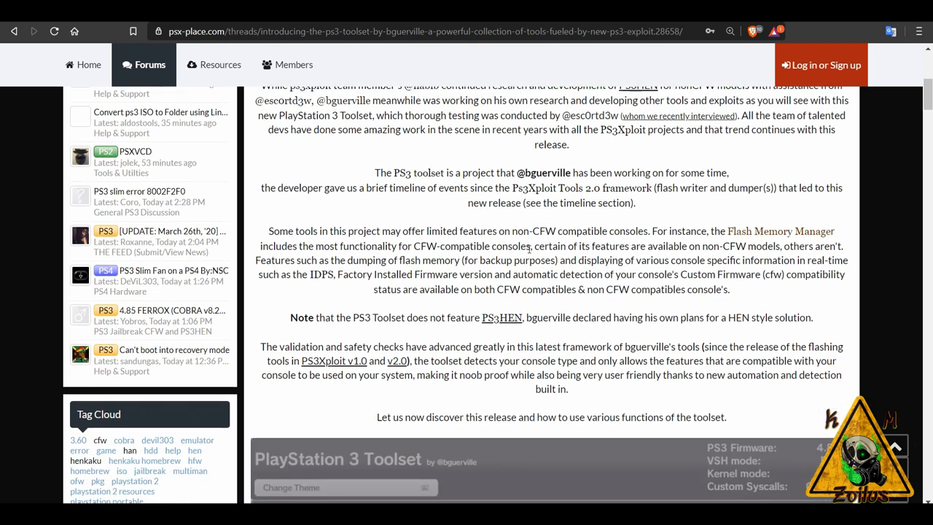
pyautogui.scroll(-3)
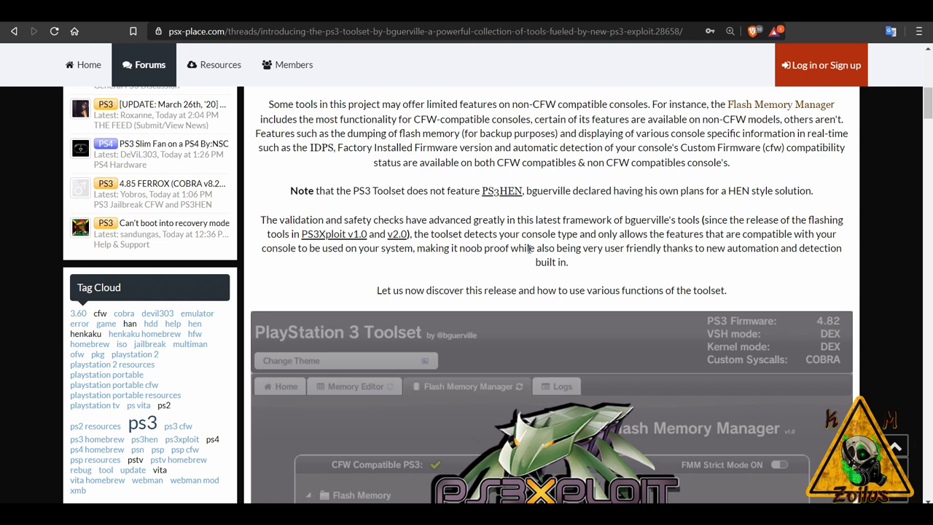
pyautogui.moveTo(519, 161)
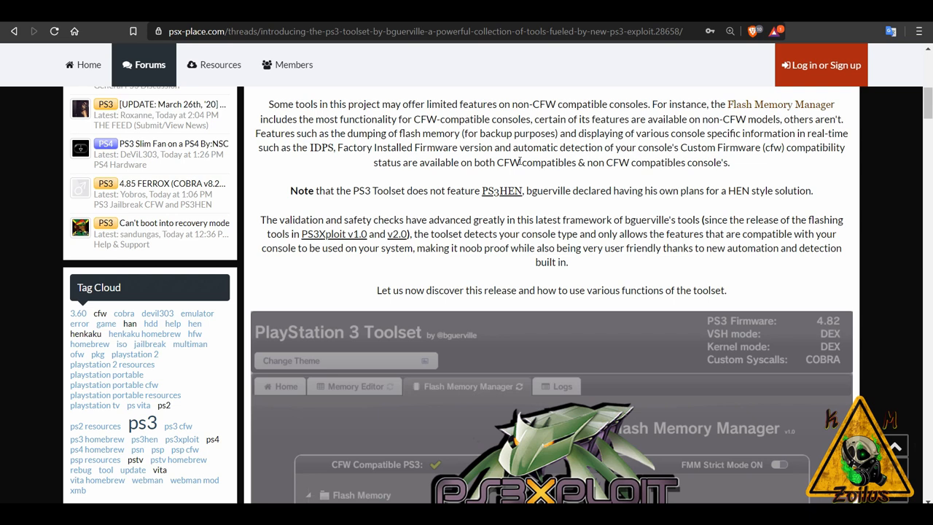
pyautogui.scroll(-3)
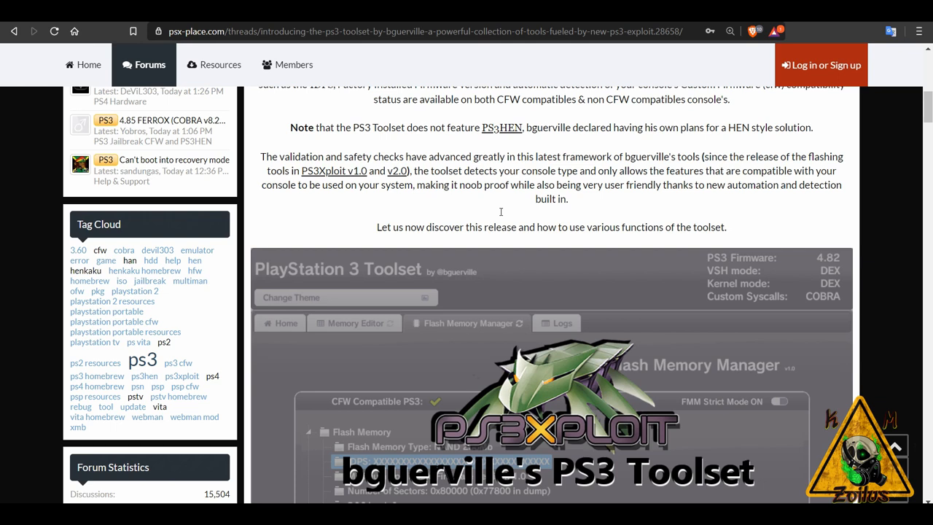
pyautogui.scroll(-3)
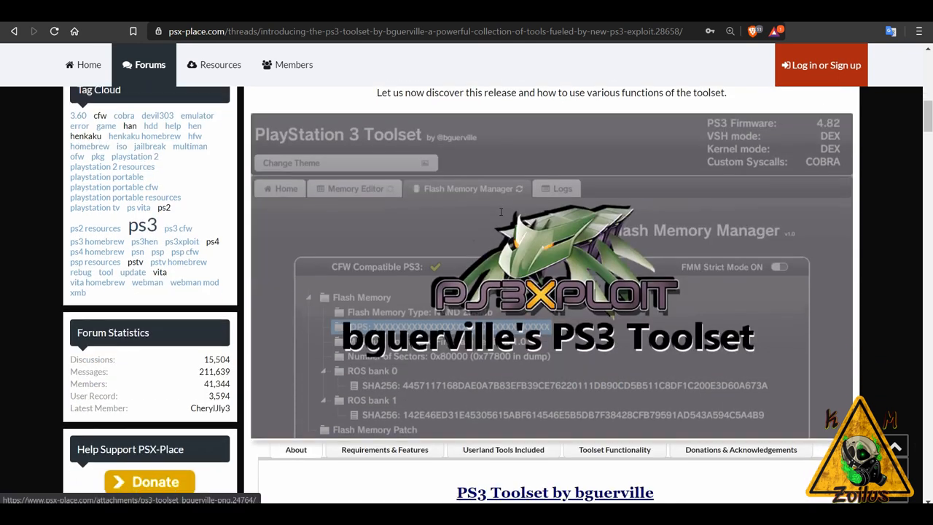
pyautogui.scroll(-3)
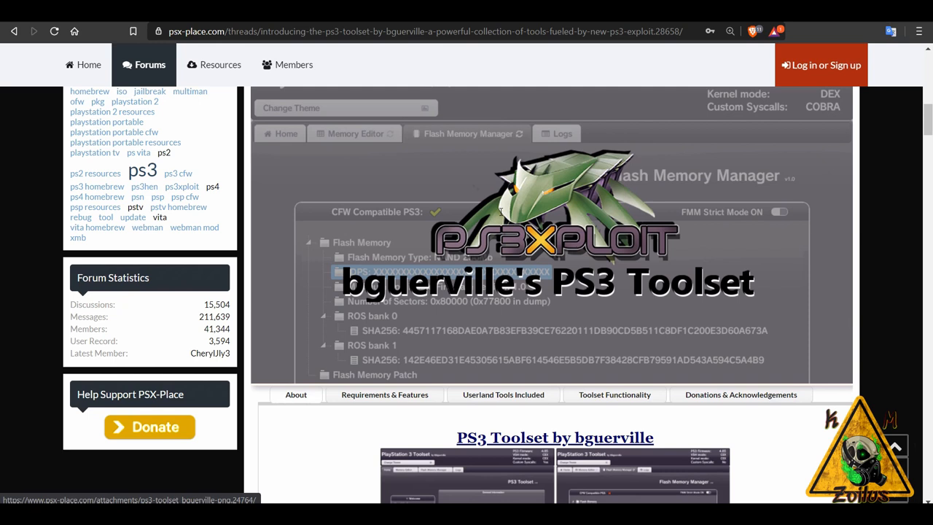
pyautogui.scroll(-3)
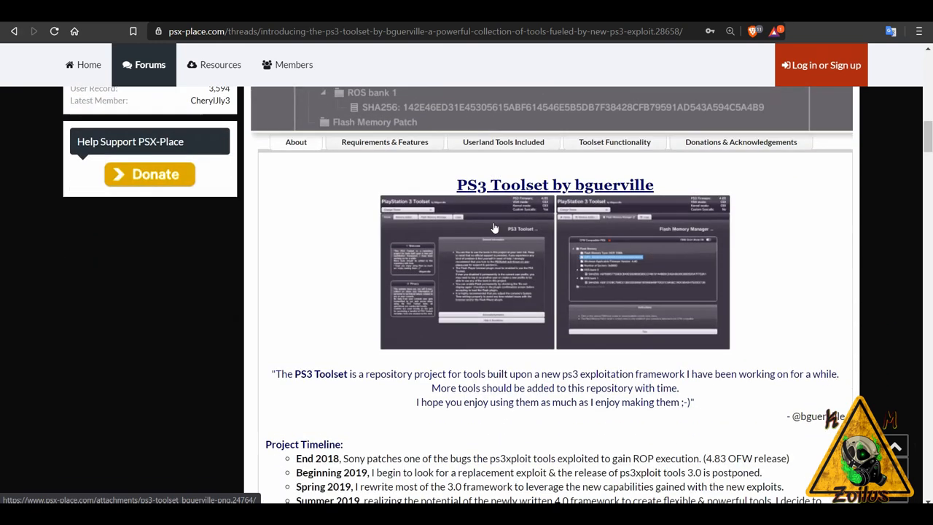
pyautogui.scroll(-3)
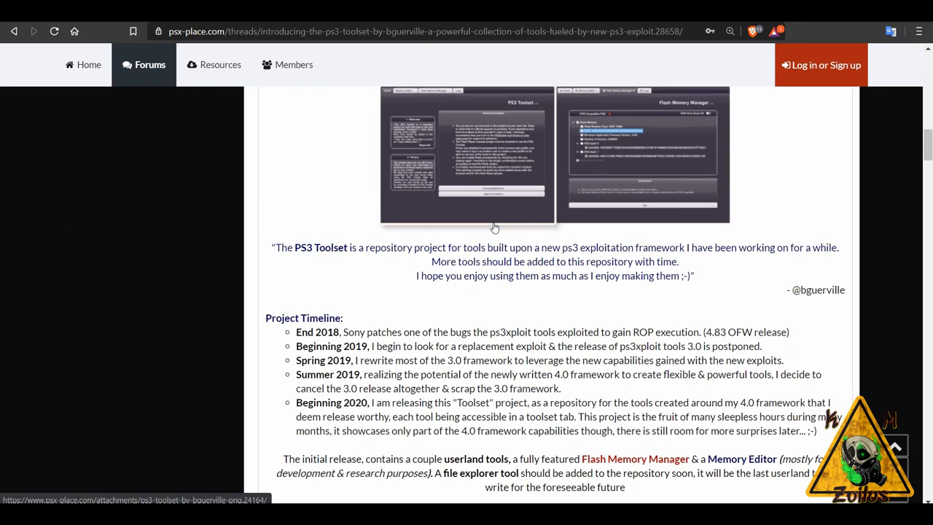
pyautogui.scroll(-3)
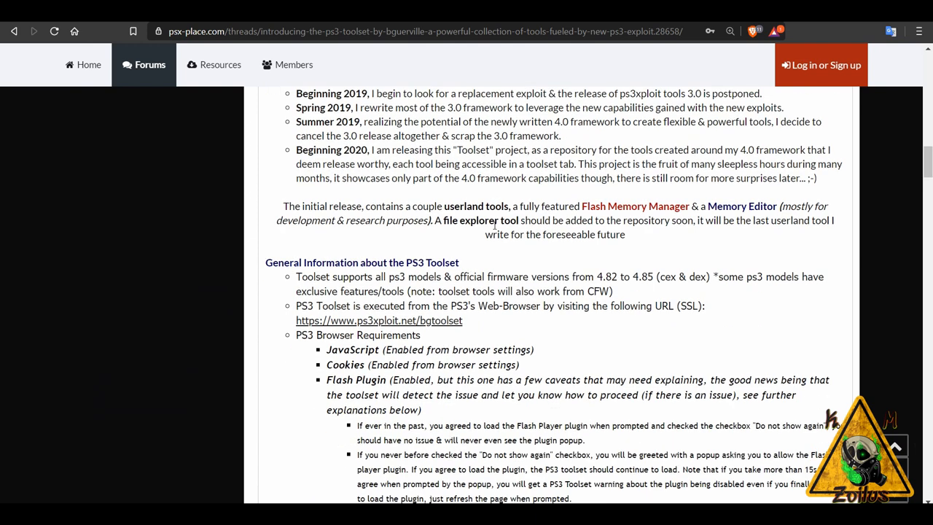
pyautogui.scroll(-3)
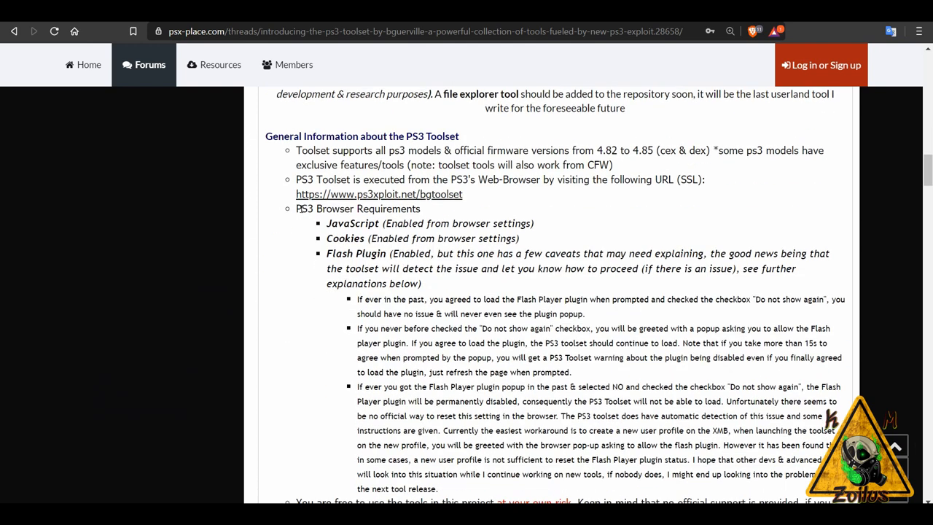
pyautogui.moveTo(296, 208); pyautogui.dragTo(551, 268)
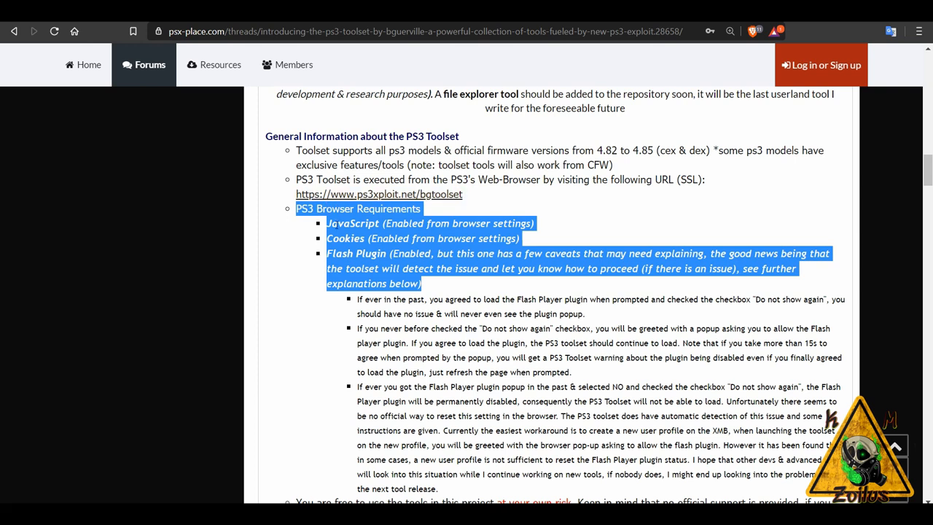
pyautogui.moveTo(376, 265)
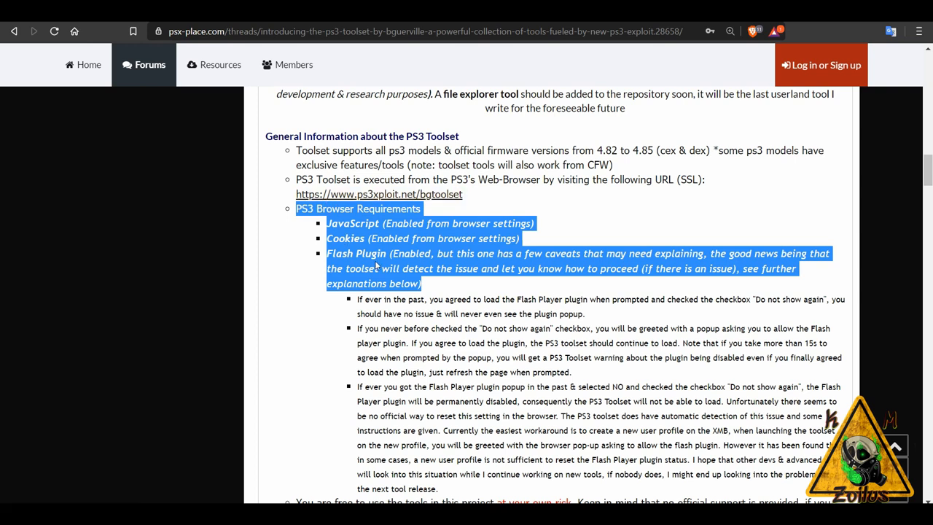
pyautogui.click(416, 268)
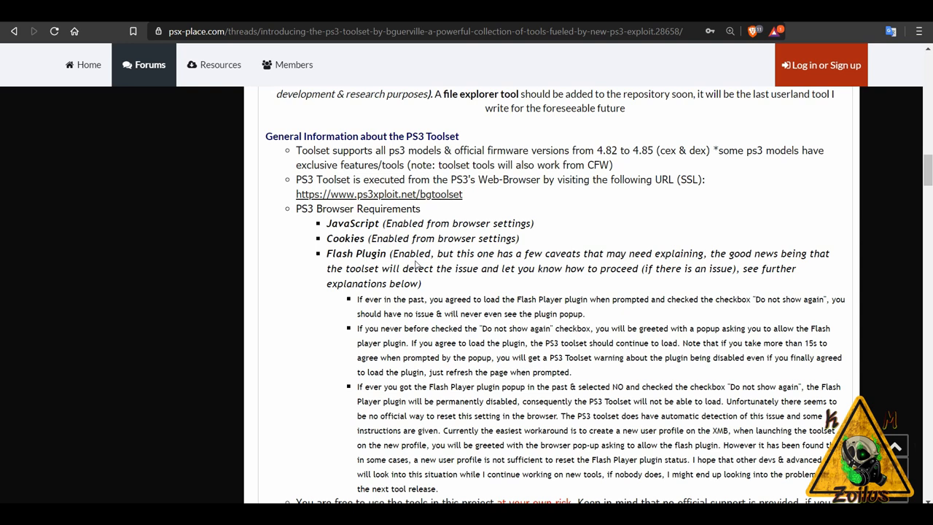
pyautogui.moveTo(391, 254); pyautogui.dragTo(410, 300)
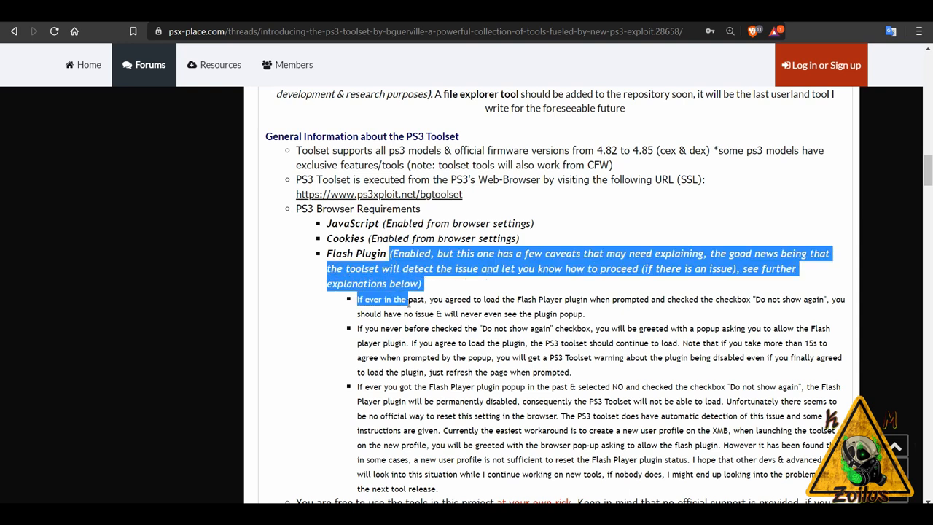
pyautogui.scroll(-3)
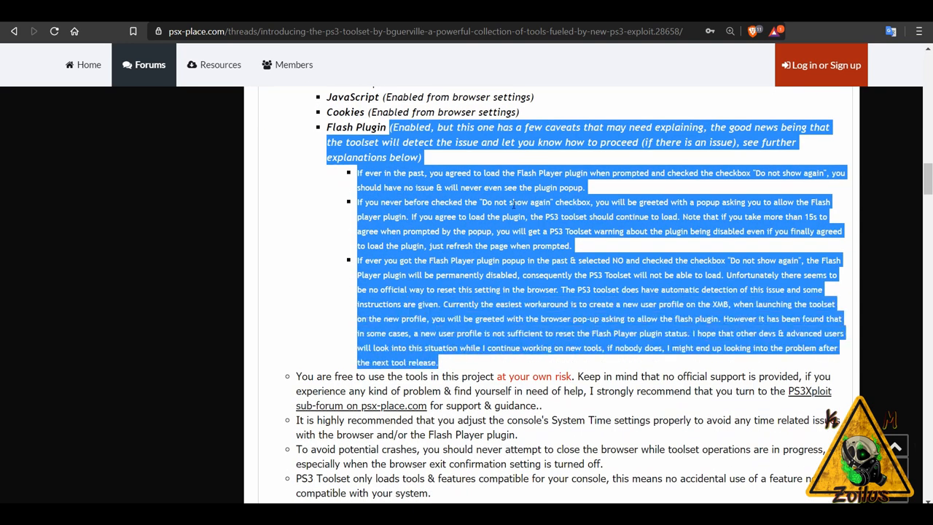
pyautogui.moveTo(496, 274)
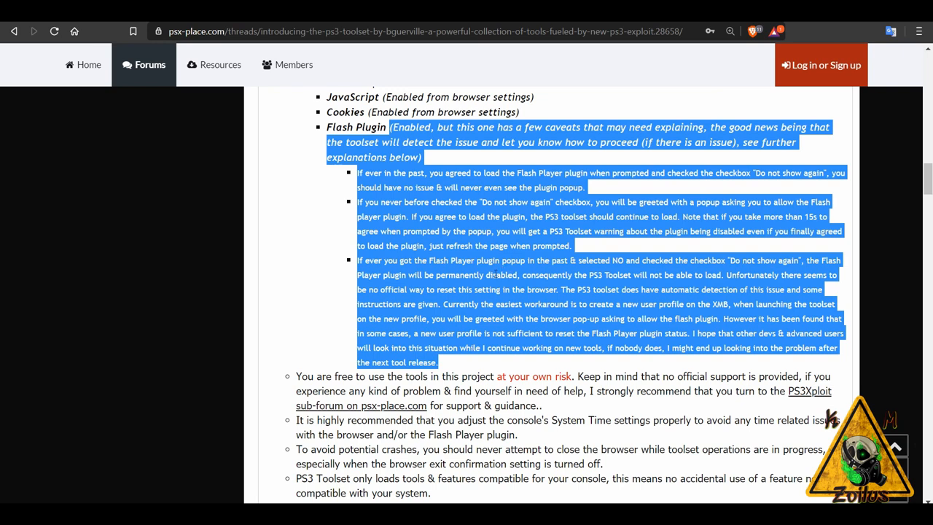
pyautogui.scroll(3)
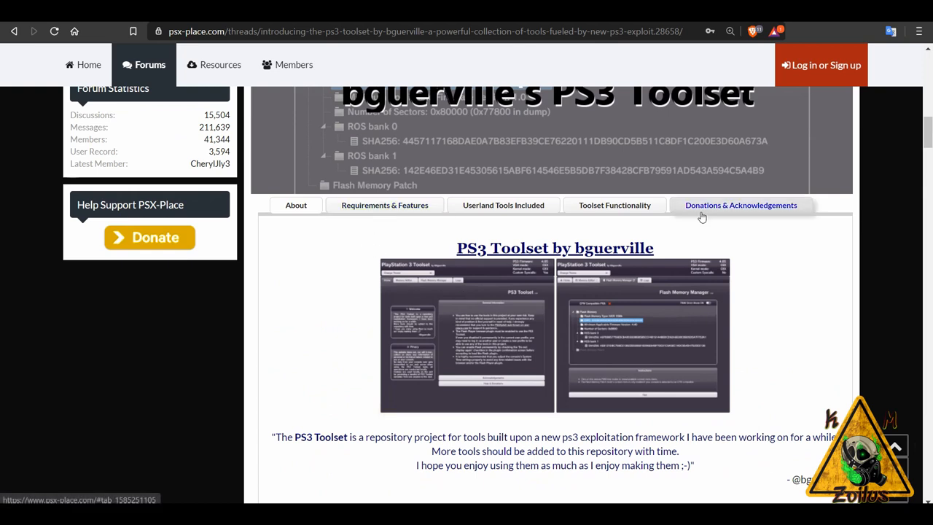
# Show the Requirements & Features section listing console requirements and toolset capabilities
pyautogui.click(385, 204)
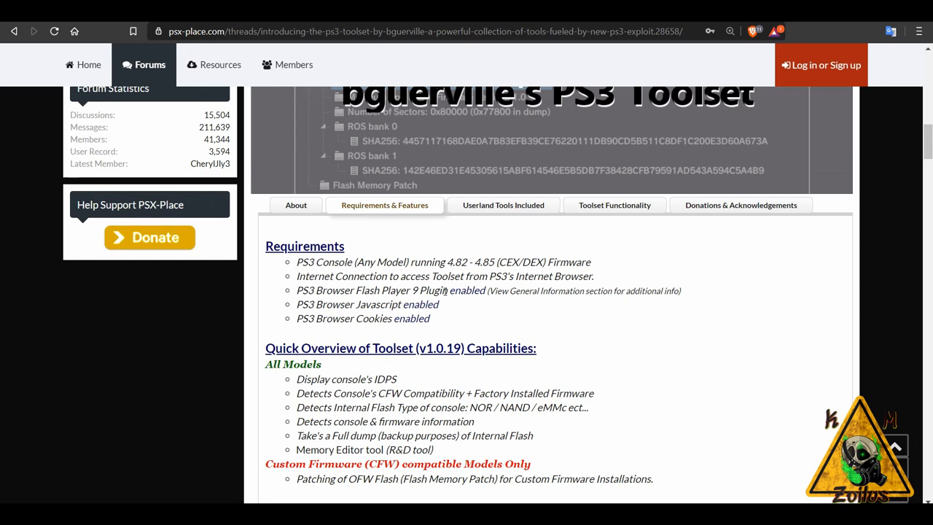
pyautogui.scroll(-3)
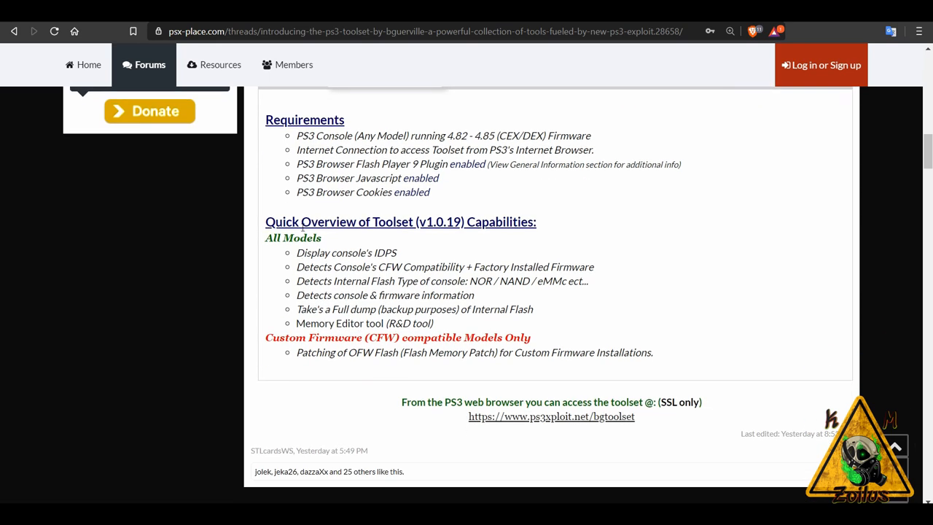
pyautogui.moveTo(284, 263)
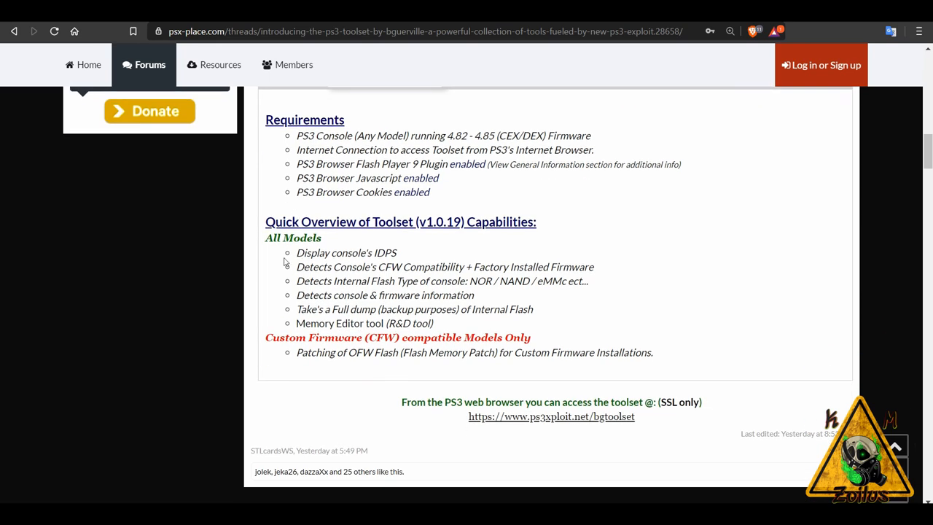
pyautogui.scroll(3)
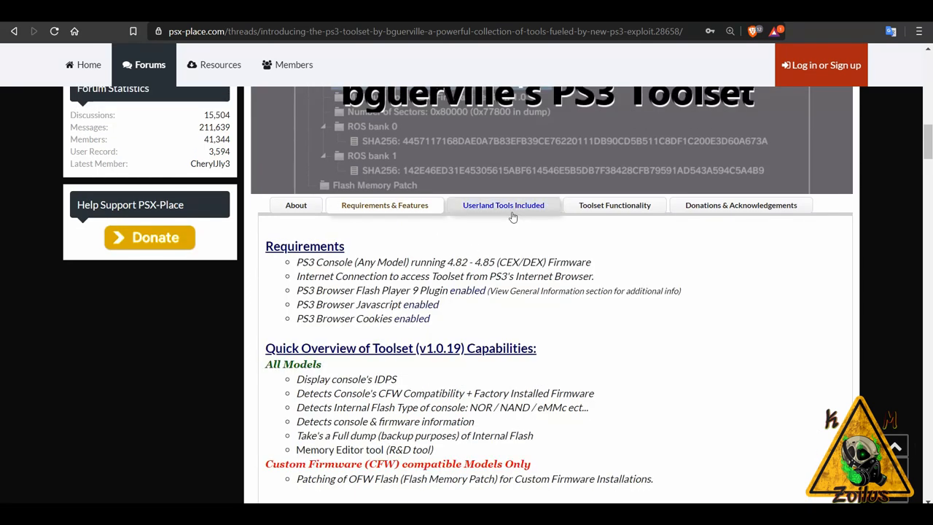
# Show the Userland Tools Included section and read its Memory Editor and Flash Memory Manager descriptions
pyautogui.click(503, 205)
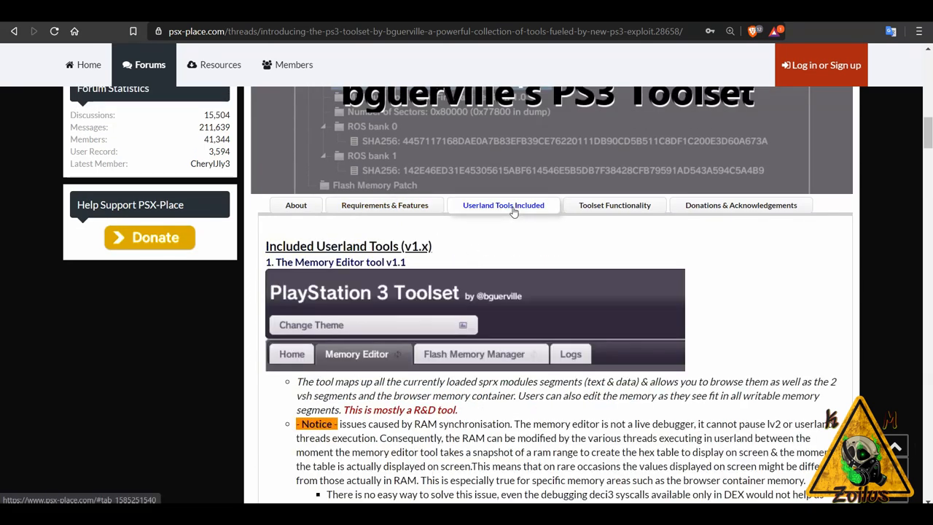
pyautogui.scroll(-3)
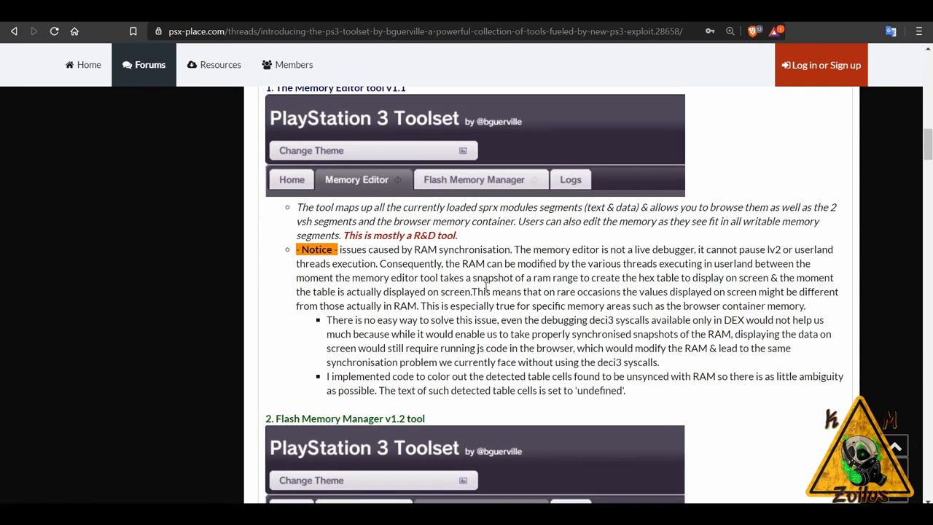
pyautogui.scroll(3)
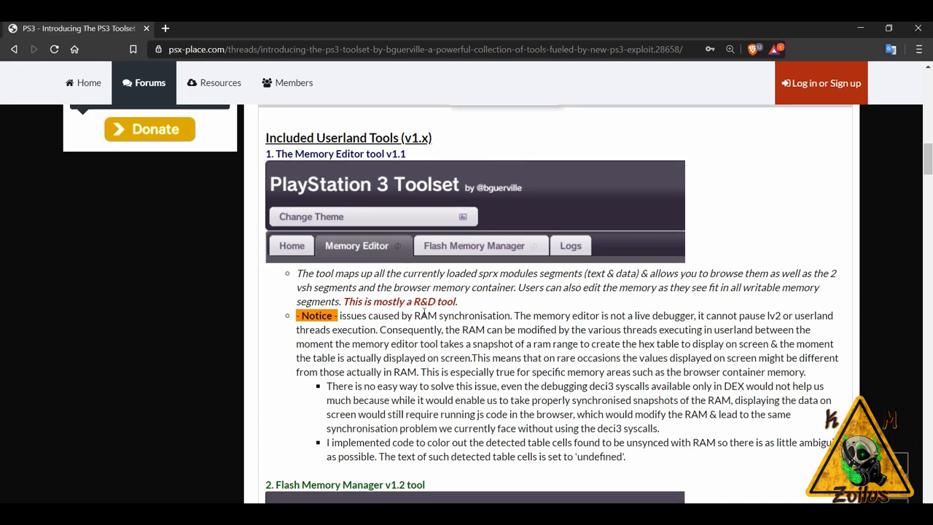
pyautogui.moveTo(372, 347)
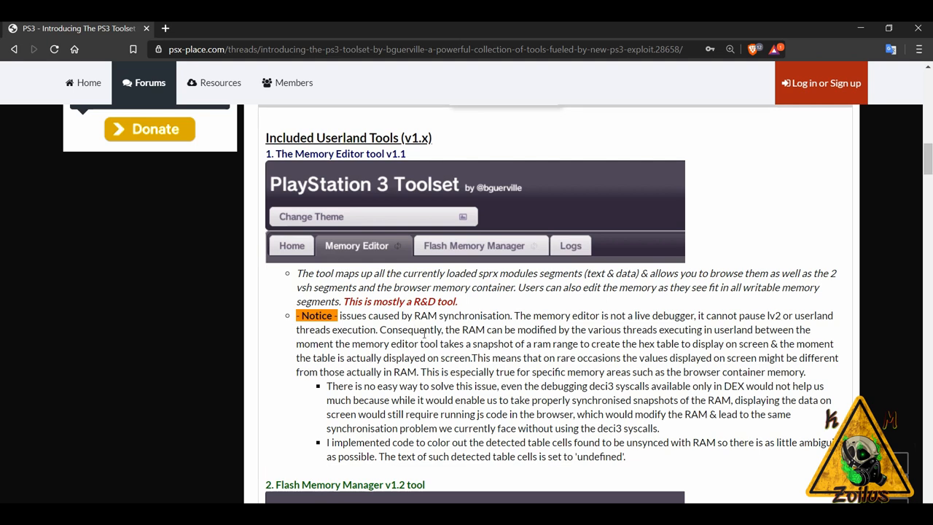
pyautogui.scroll(-3)
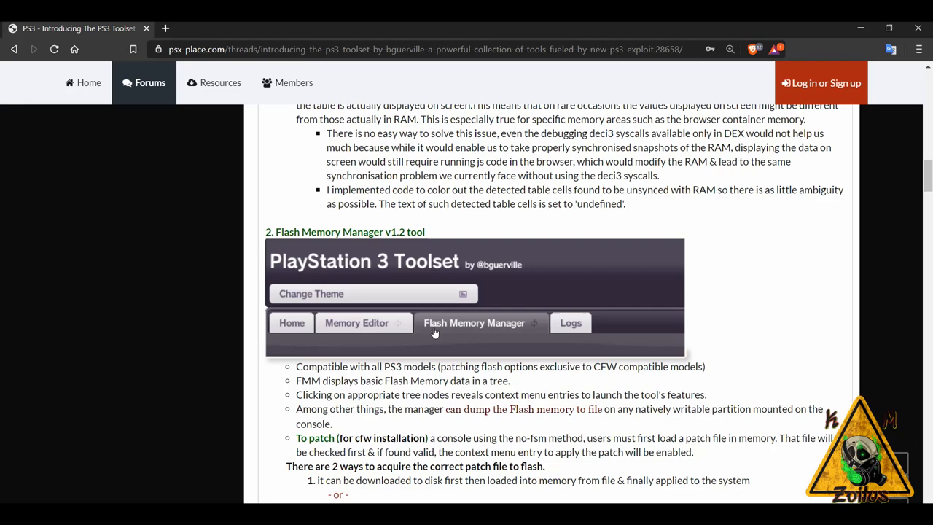
pyautogui.scroll(-3)
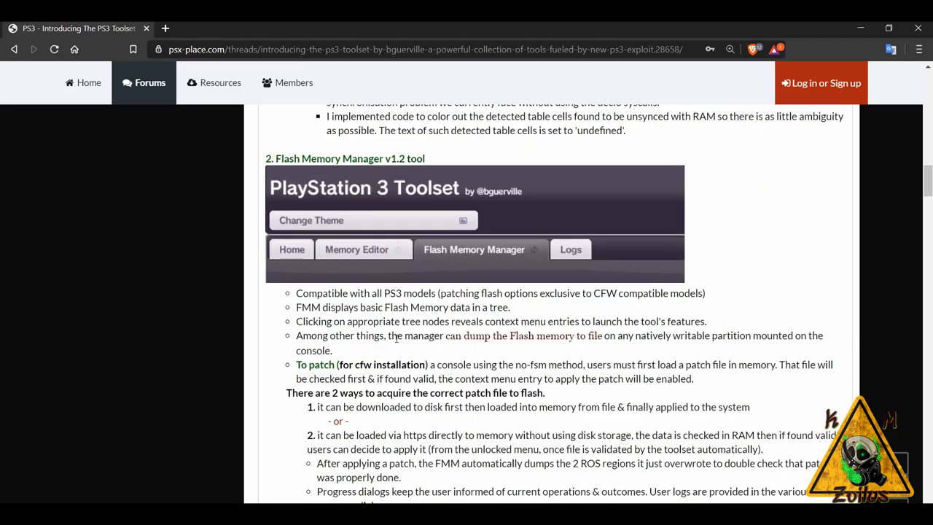
pyautogui.scroll(-3)
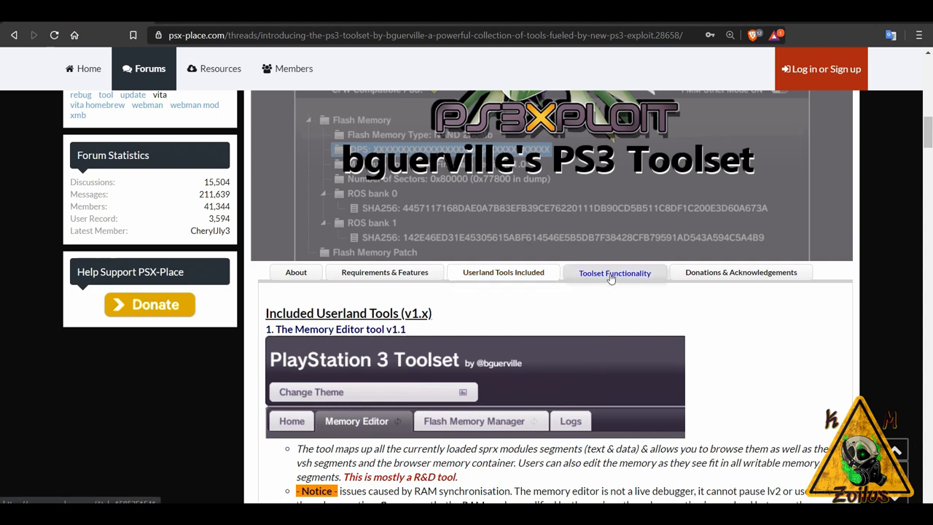
# Reach the annotated Flash Memory Manager screenshot and its firmware and syscall legend
pyautogui.scroll(-3)
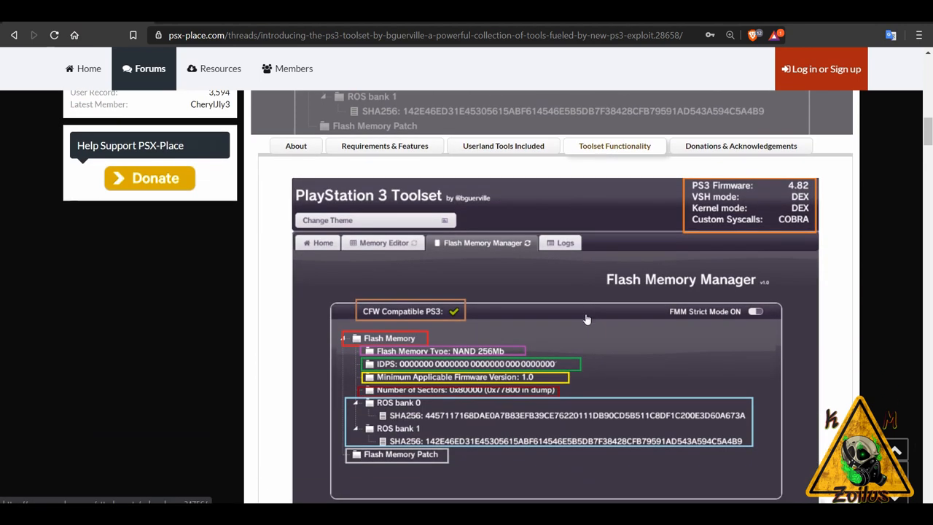
pyautogui.moveTo(618, 334)
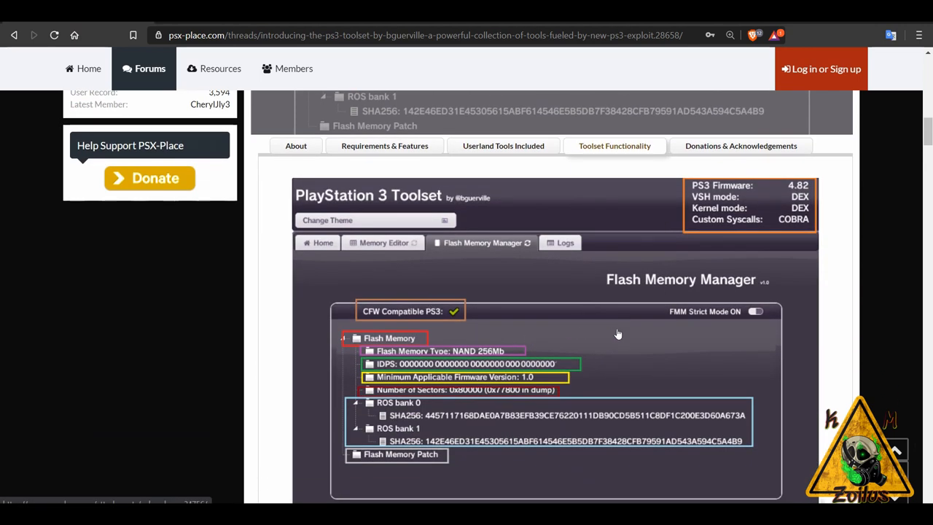
pyautogui.moveTo(810, 196)
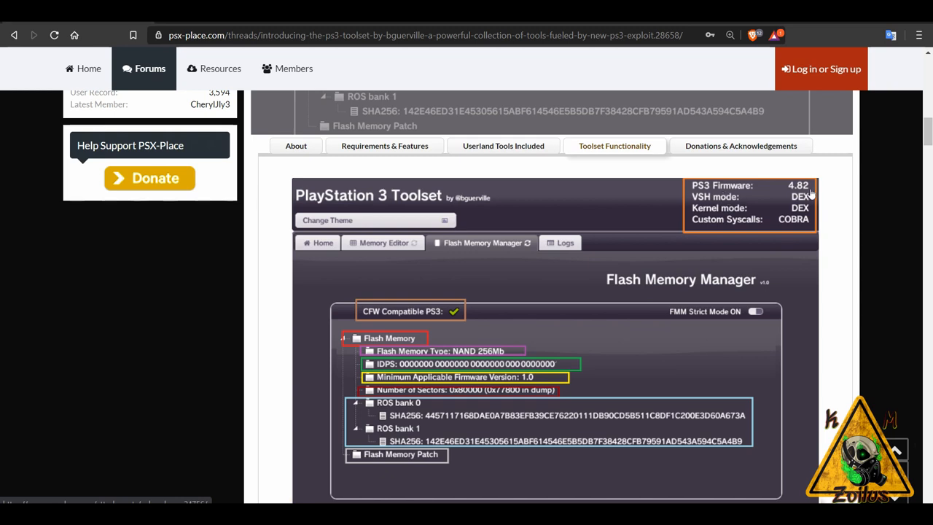
pyautogui.moveTo(802, 210)
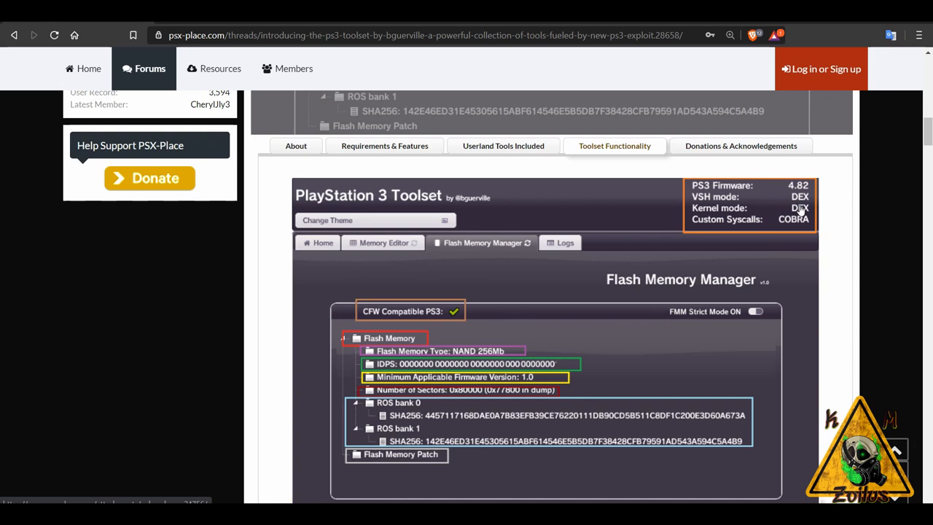
pyautogui.moveTo(815, 222)
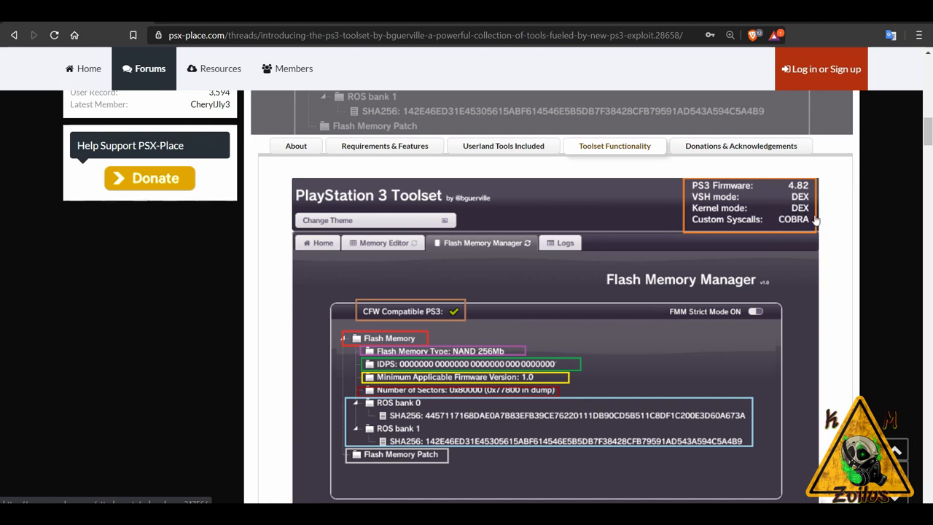
pyautogui.scroll(-3)
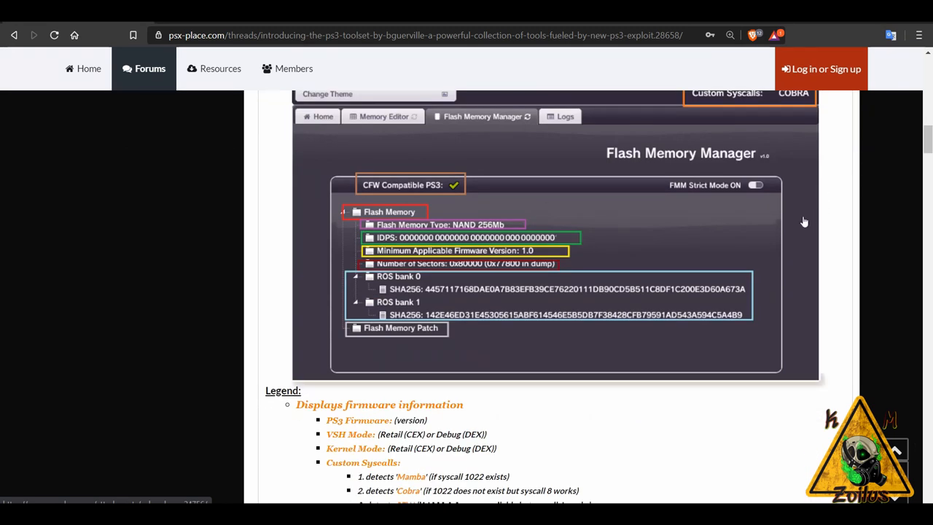
pyautogui.moveTo(379, 232)
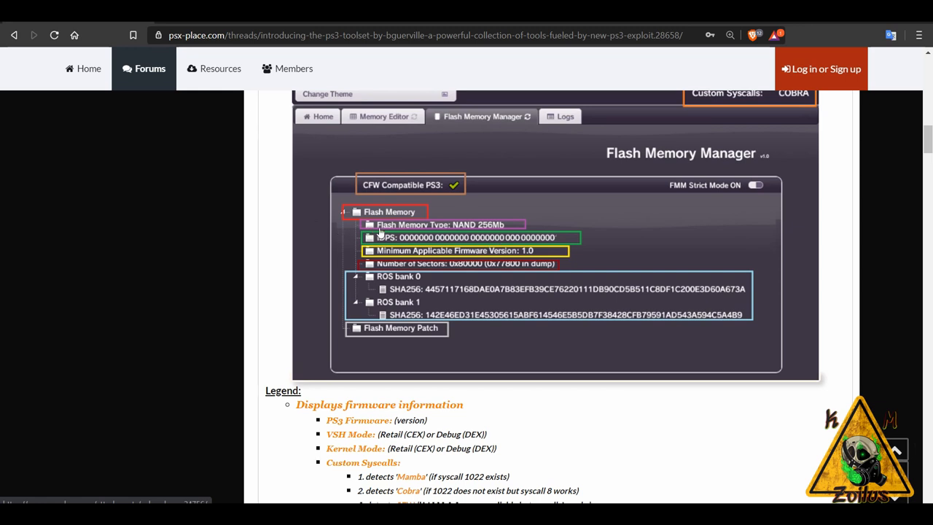
pyautogui.moveTo(466, 233)
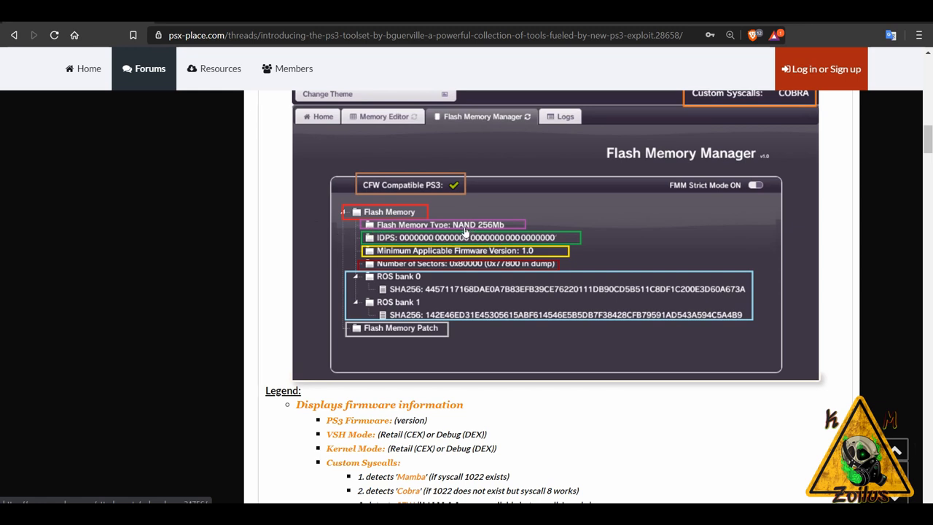
pyautogui.moveTo(509, 245)
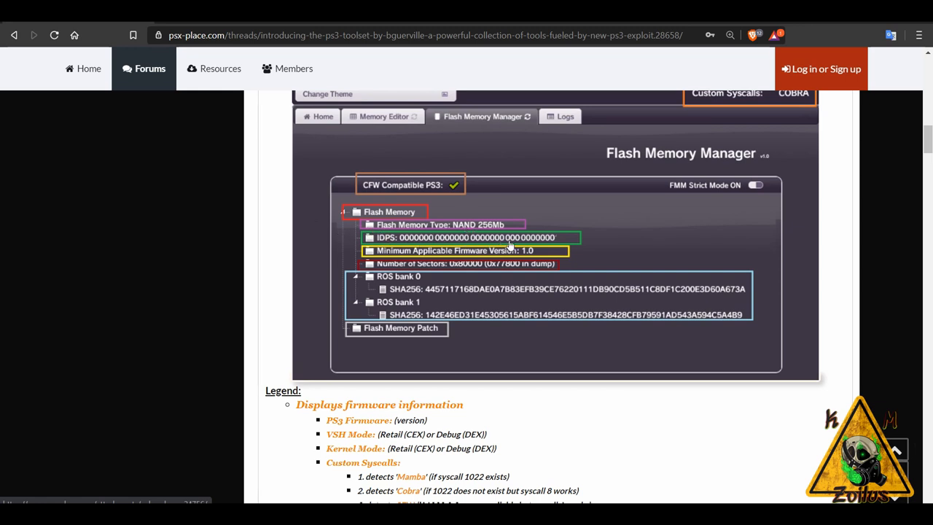
pyautogui.moveTo(543, 257)
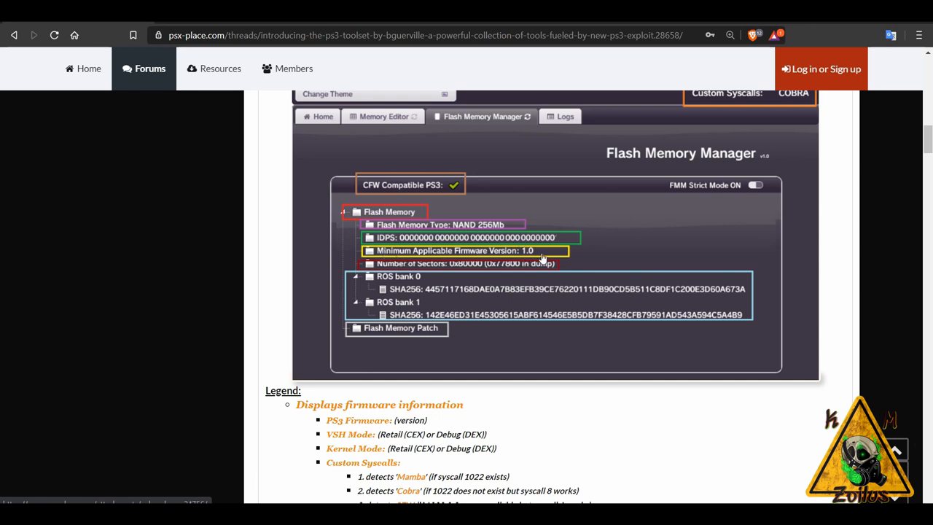
pyautogui.moveTo(551, 259)
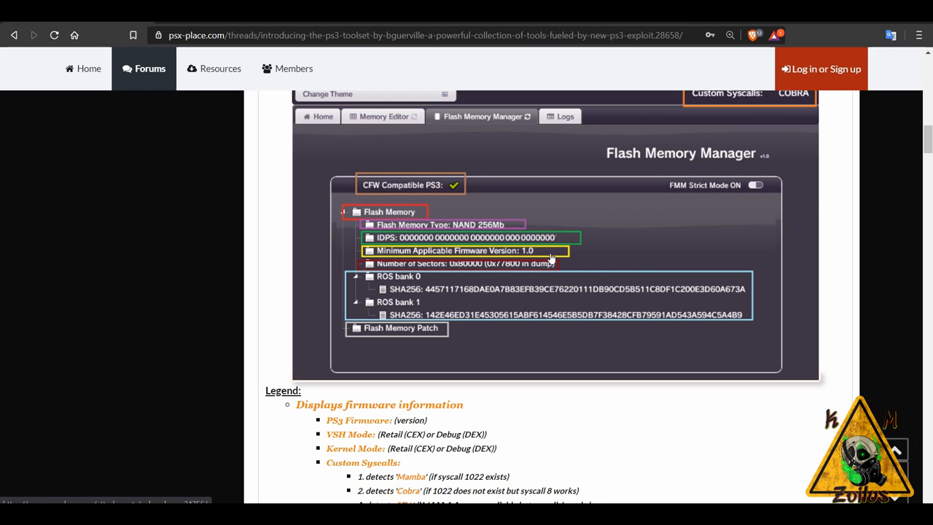
pyautogui.moveTo(435, 178)
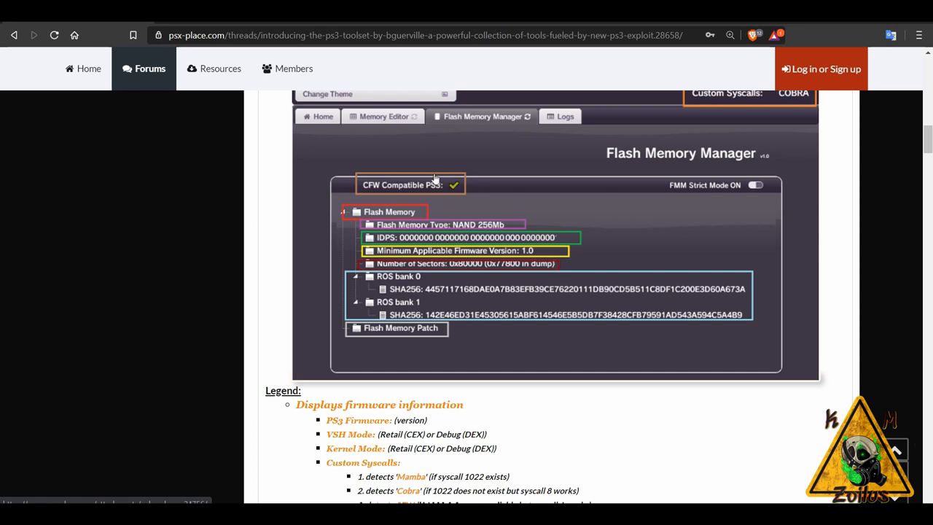
pyautogui.moveTo(455, 188)
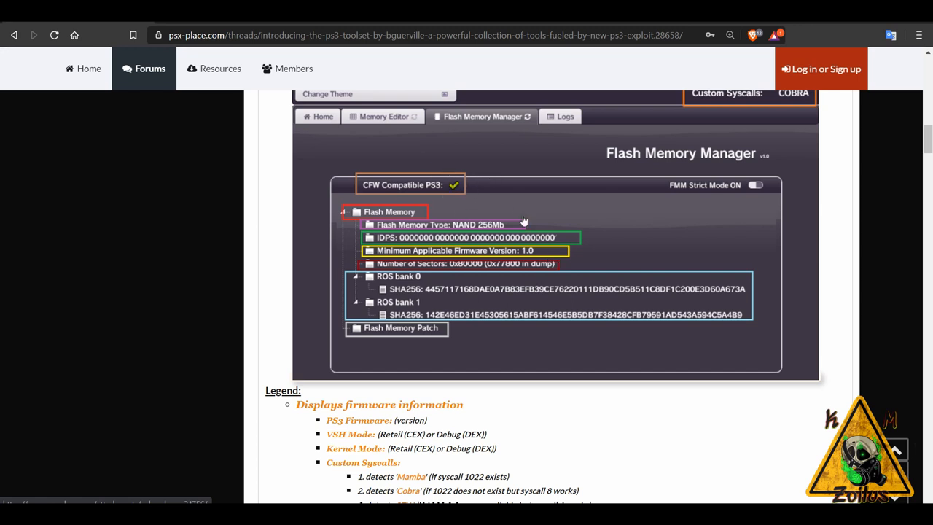
pyautogui.moveTo(455, 187)
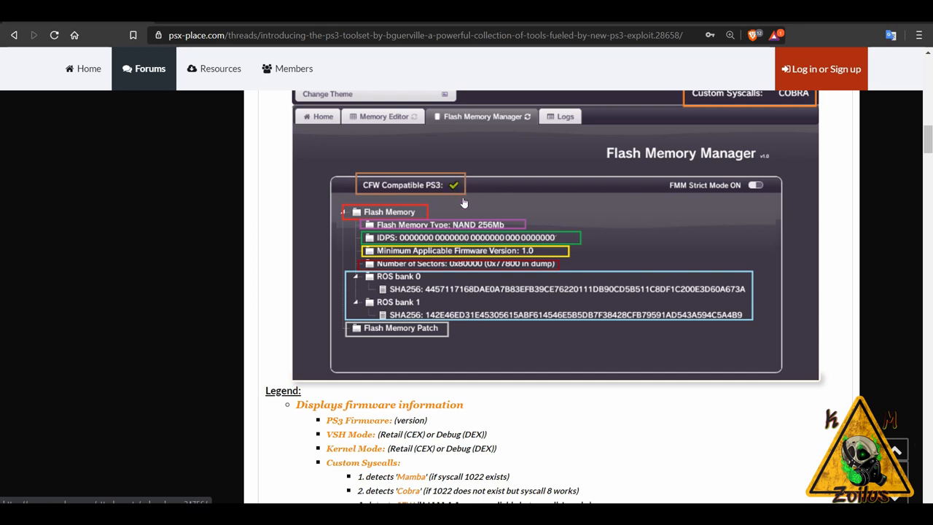
pyautogui.moveTo(459, 199)
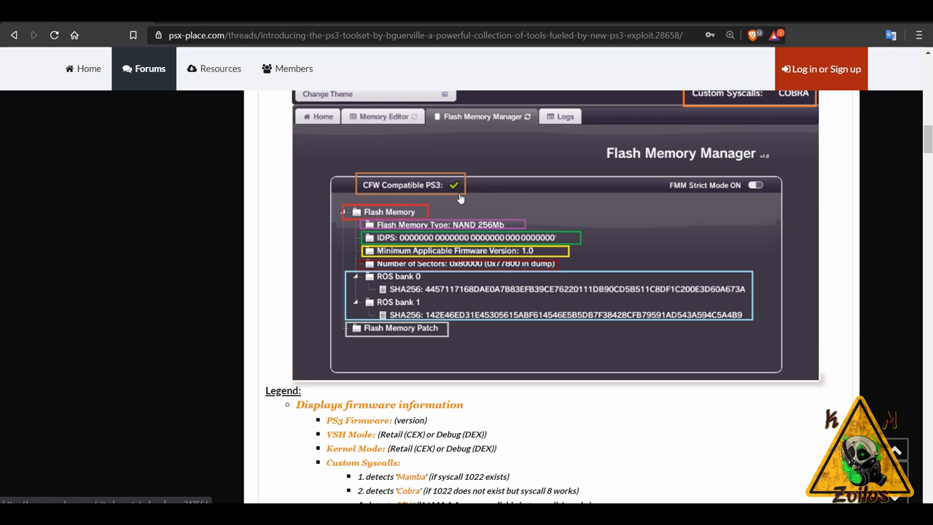
pyautogui.scroll(-3)
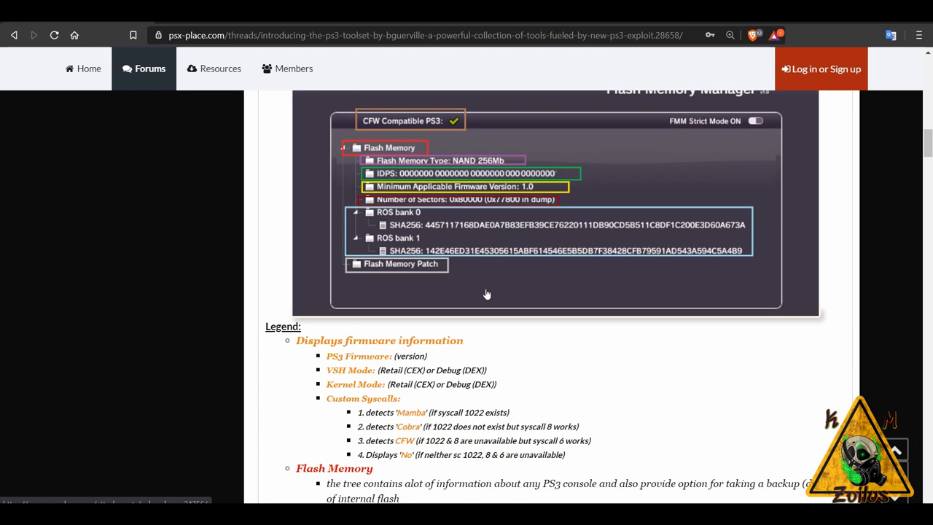
# Read past the legend through the Flash Dumper and Patch Flash sections toward the Userland Memory Editor
pyautogui.scroll(-3)
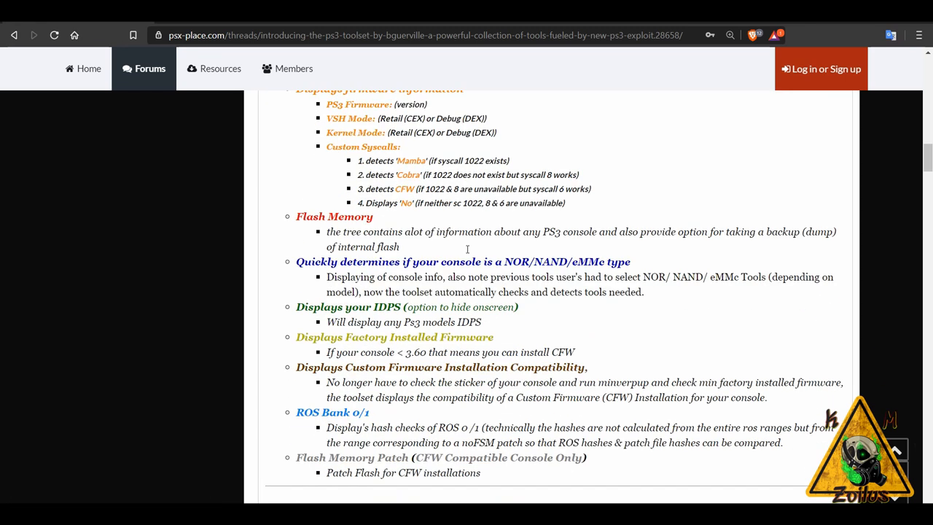
pyautogui.scroll(-3)
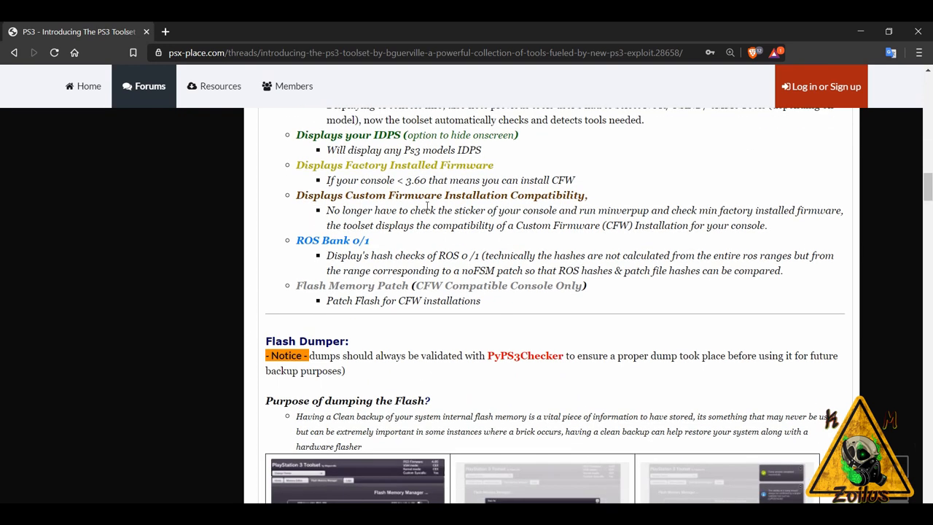
pyautogui.scroll(-3)
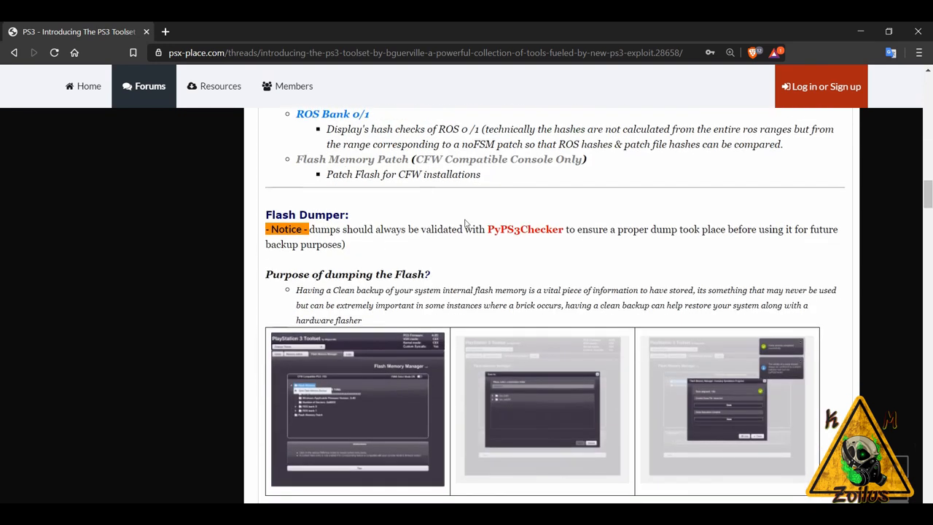
pyautogui.scroll(-3)
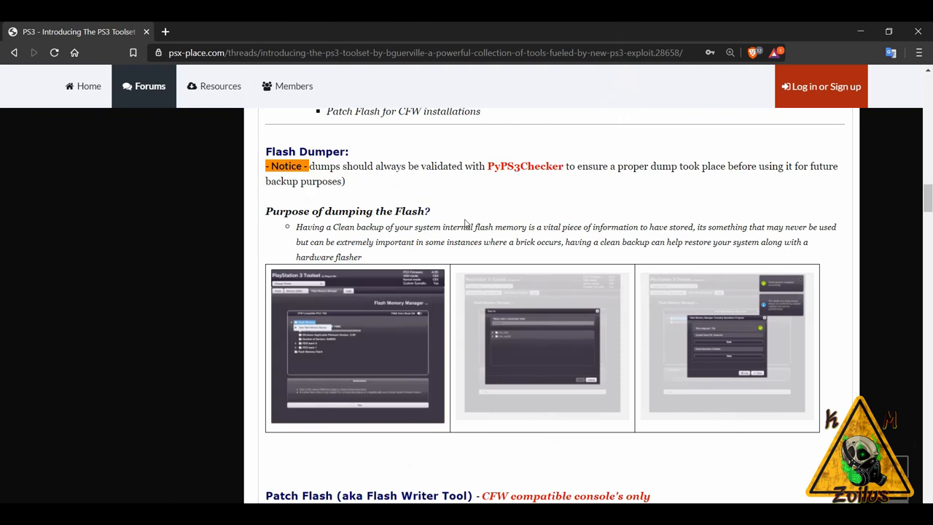
pyautogui.scroll(-3)
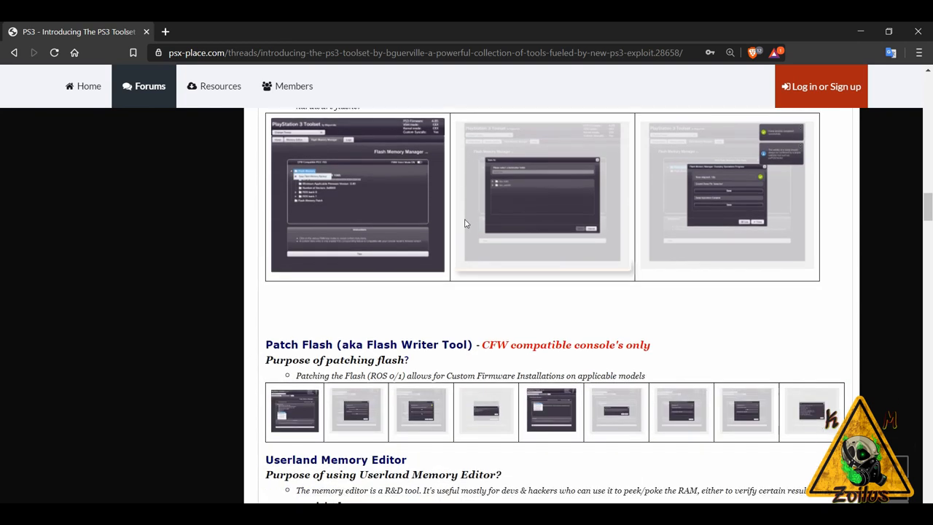
pyautogui.scroll(-3)
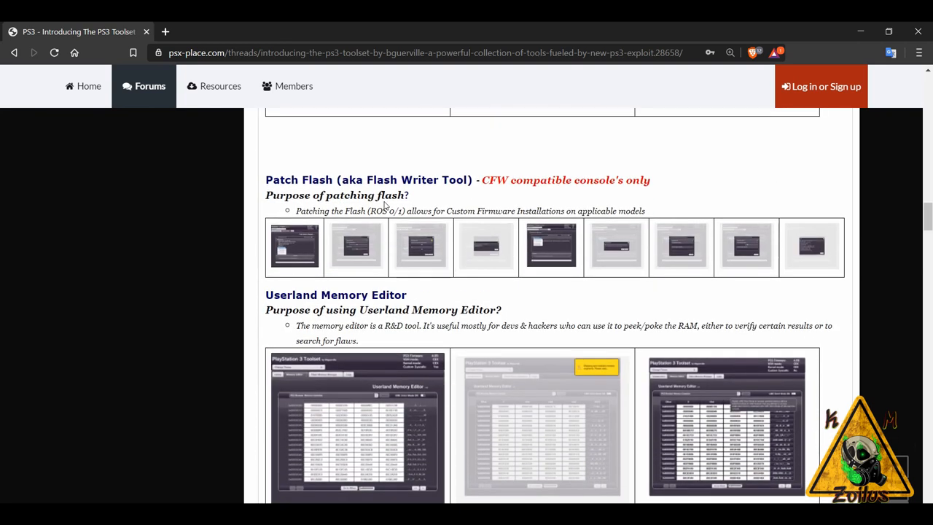
# Enlarge the first Patch Flash screenshot in the lightbox, then close it to return to the article
pyautogui.click(295, 247)
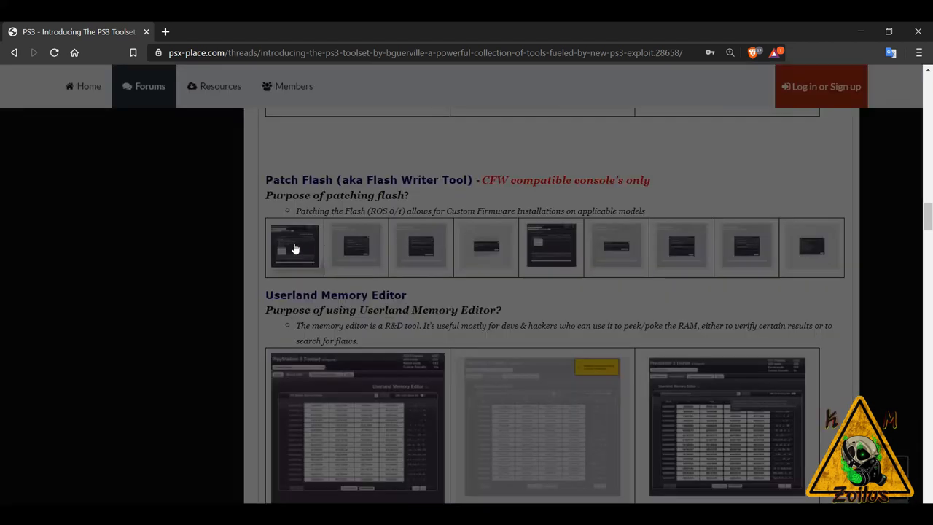
pyautogui.click(294, 248)
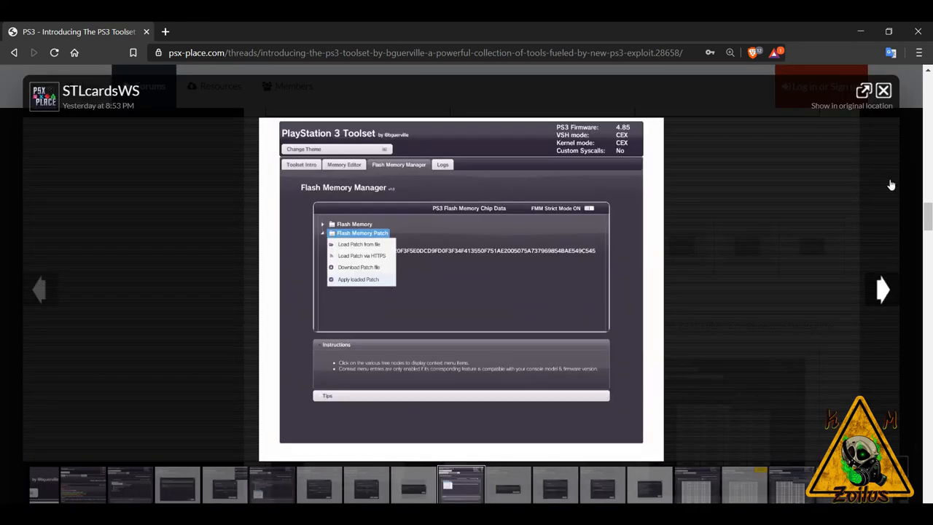
pyautogui.click(884, 91)
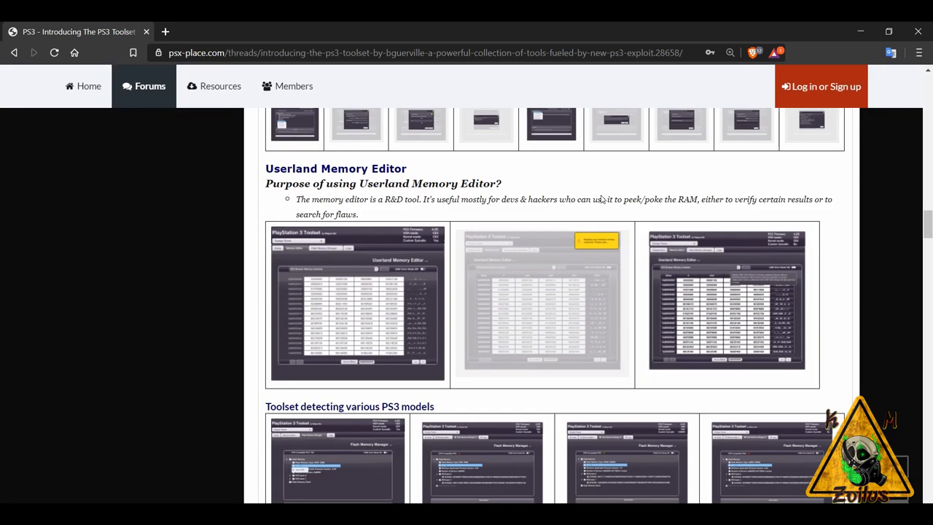
pyautogui.moveTo(644, 222)
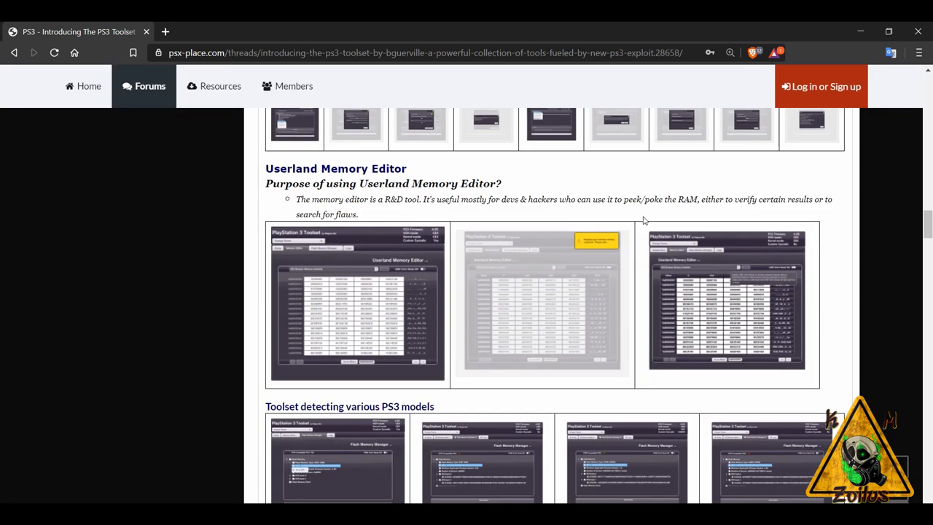
# Move past Toolset Themes Options and related articles to the Donations & Acknowledgements section
pyautogui.scroll(-3)
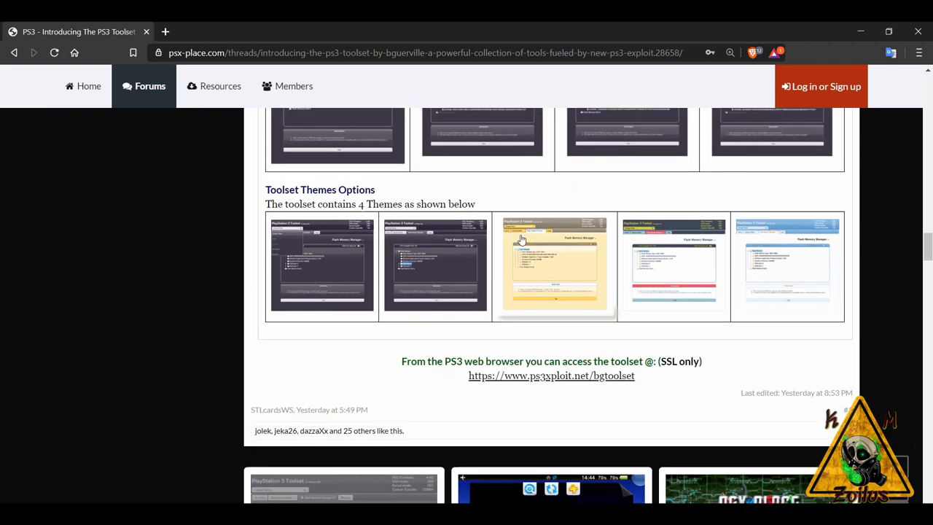
pyautogui.scroll(-3)
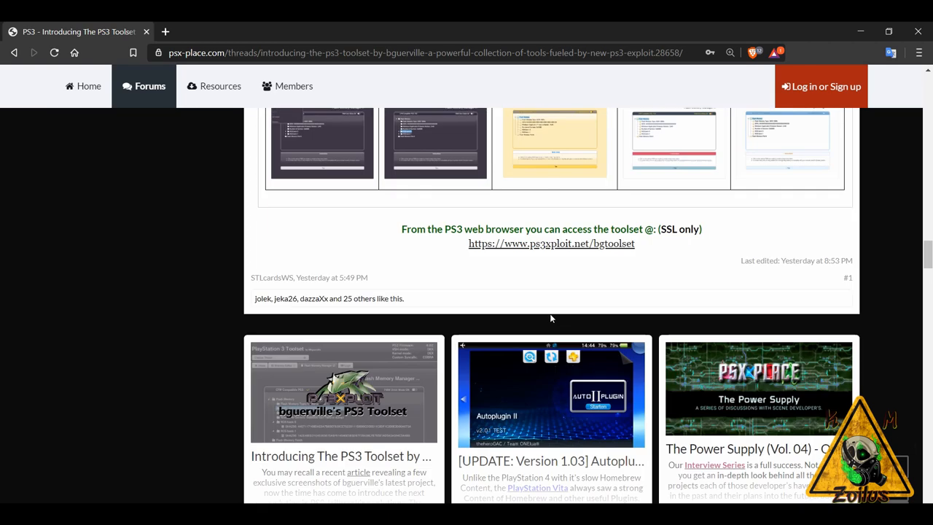
pyautogui.scroll(3)
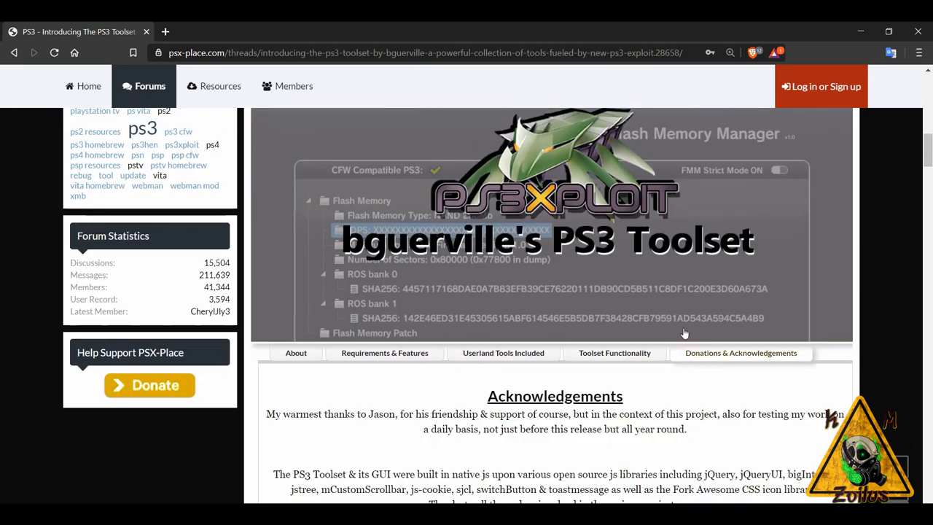
# Browse the Acknowledgements section's opening thanks beneath the toolset banner
pyautogui.scroll(-3)
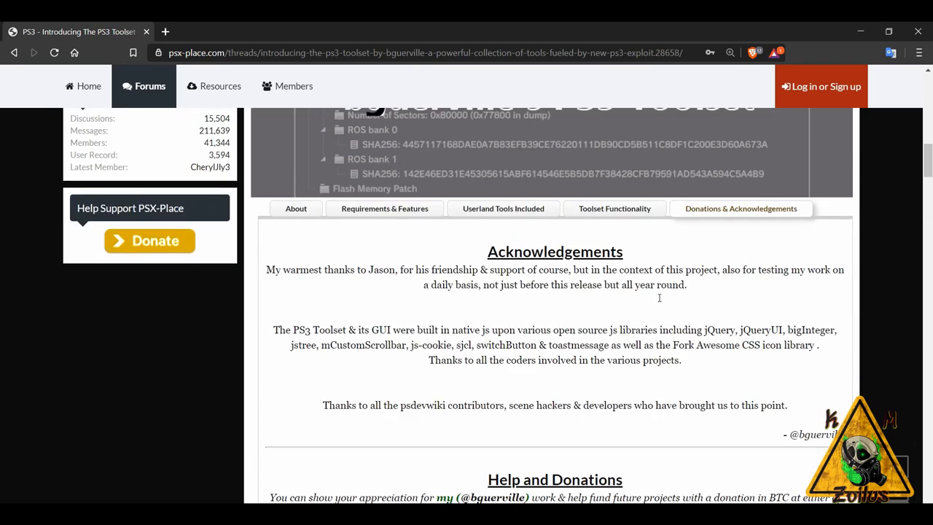
pyautogui.scroll(3)
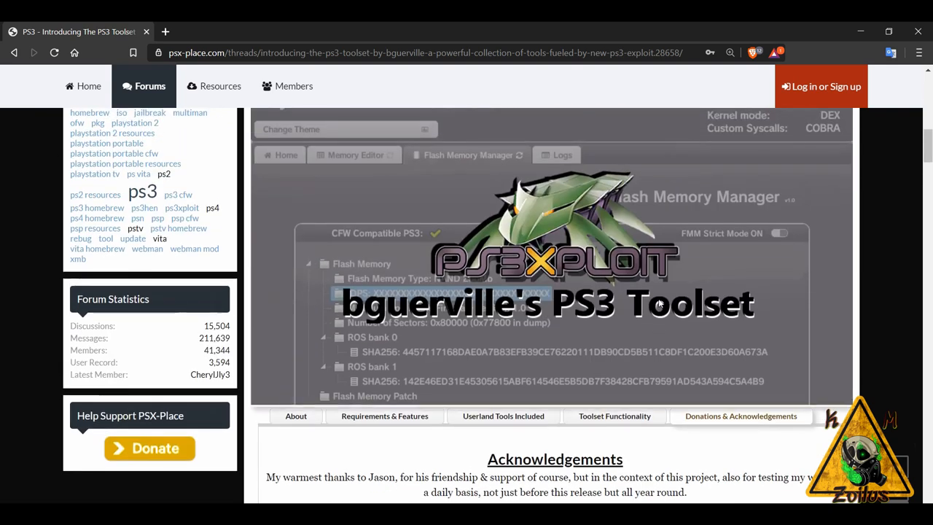
pyautogui.moveTo(489, 324)
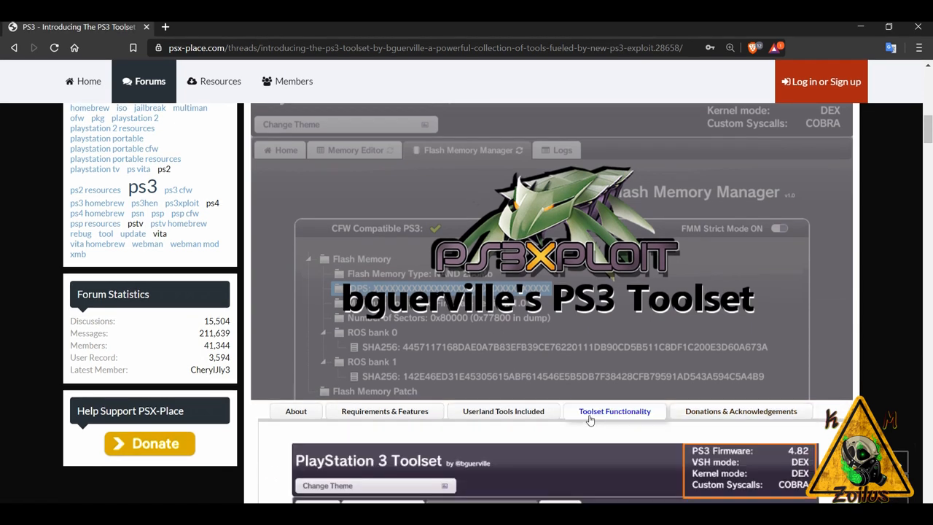
# Bring the annotated Flash Memory Manager screenshot and legend back into full view
pyautogui.scroll(-3)
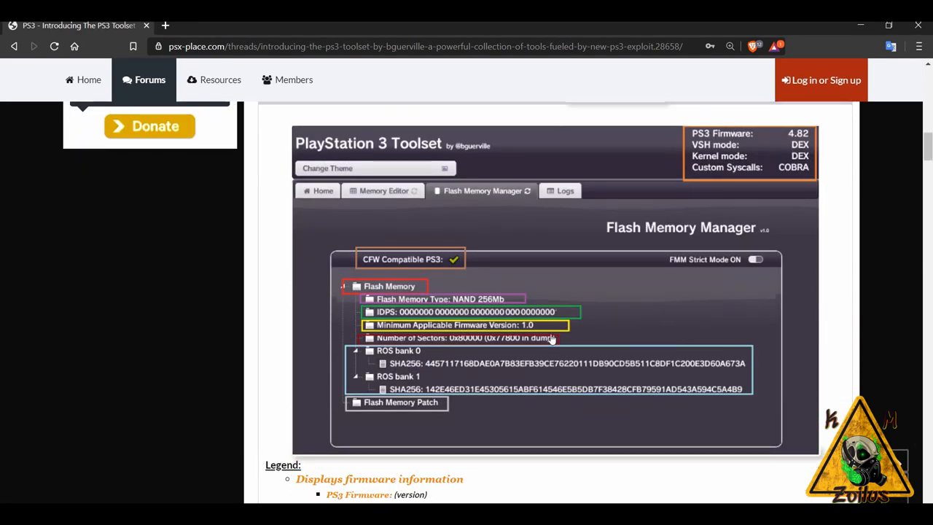
pyautogui.moveTo(461, 308)
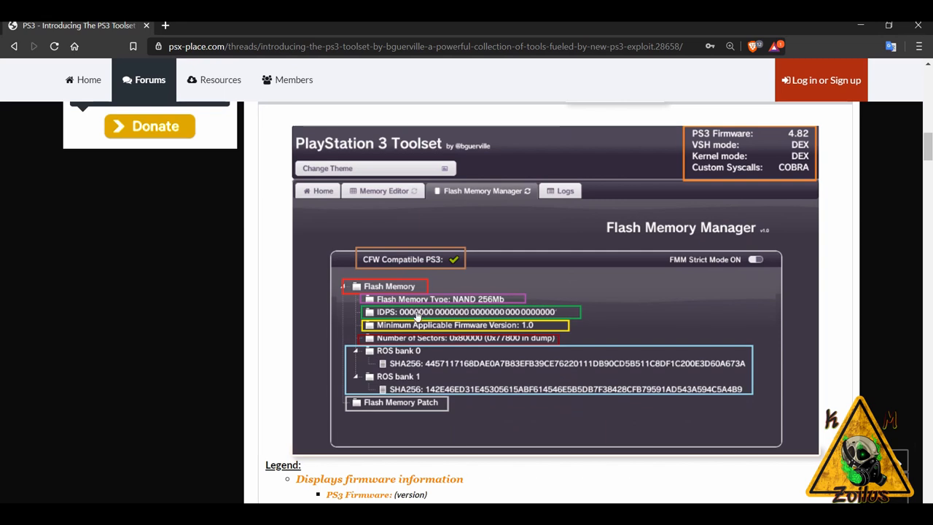
pyautogui.moveTo(557, 333)
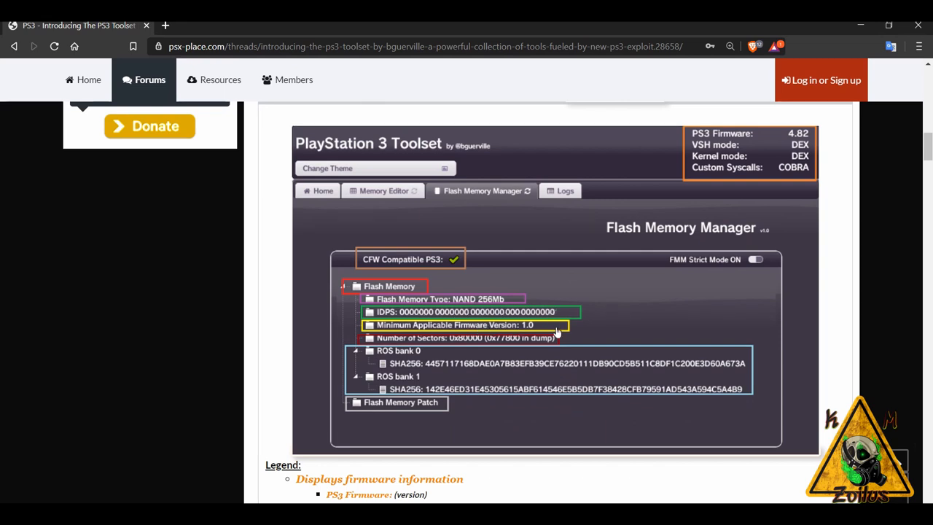
pyautogui.moveTo(509, 283)
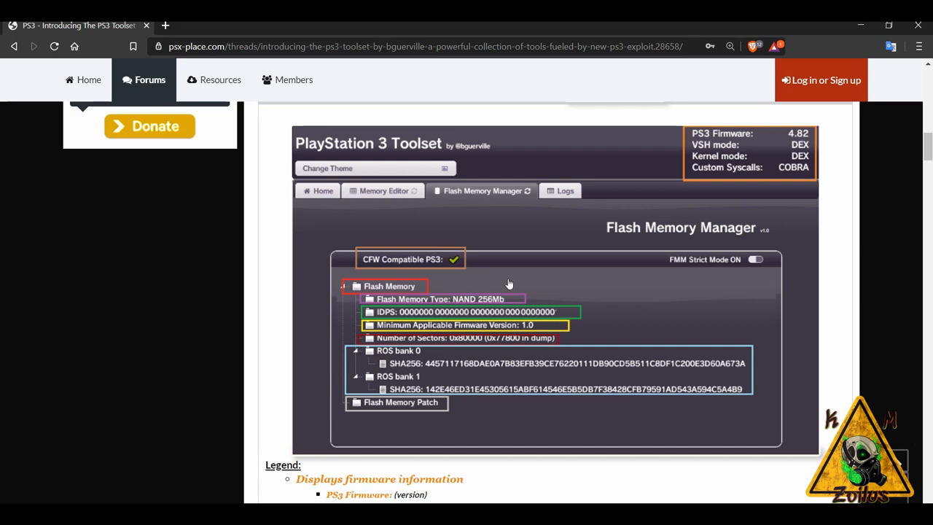
pyautogui.moveTo(455, 290)
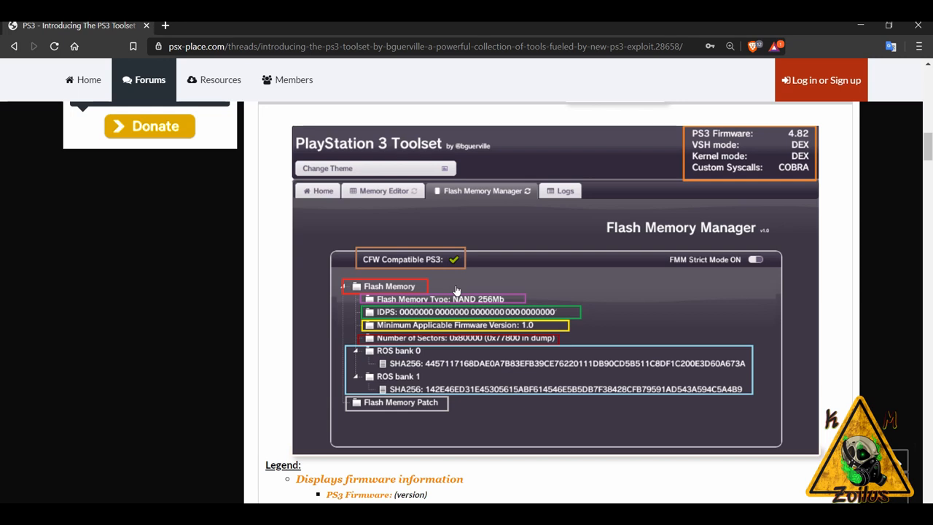
pyautogui.moveTo(522, 302)
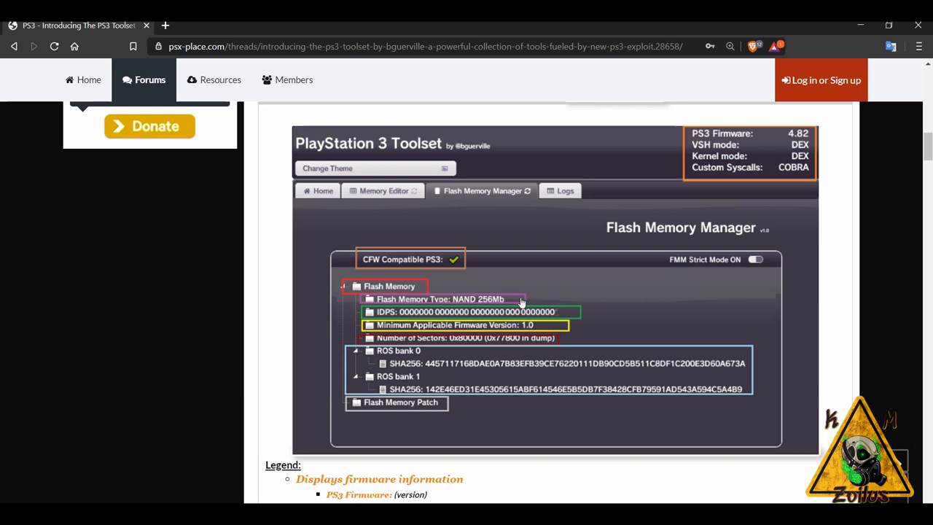
pyautogui.moveTo(537, 221)
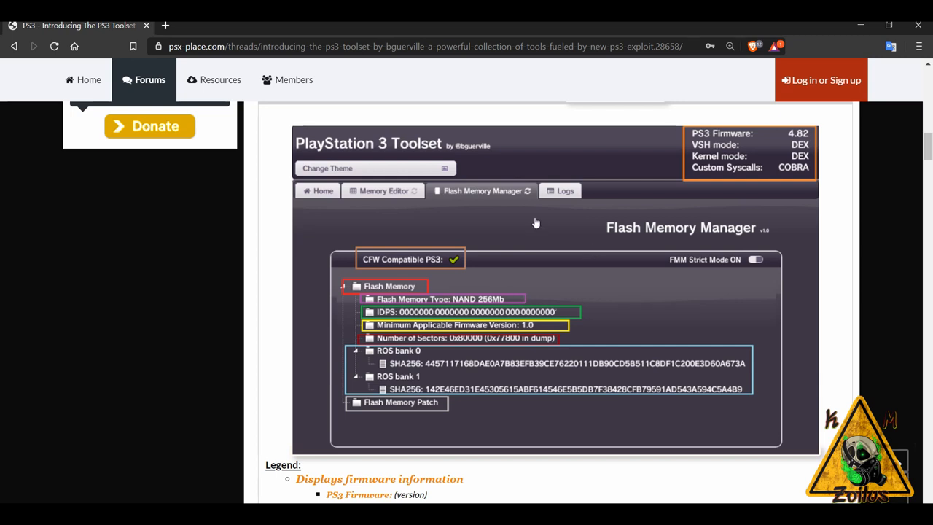
pyautogui.moveTo(482, 245)
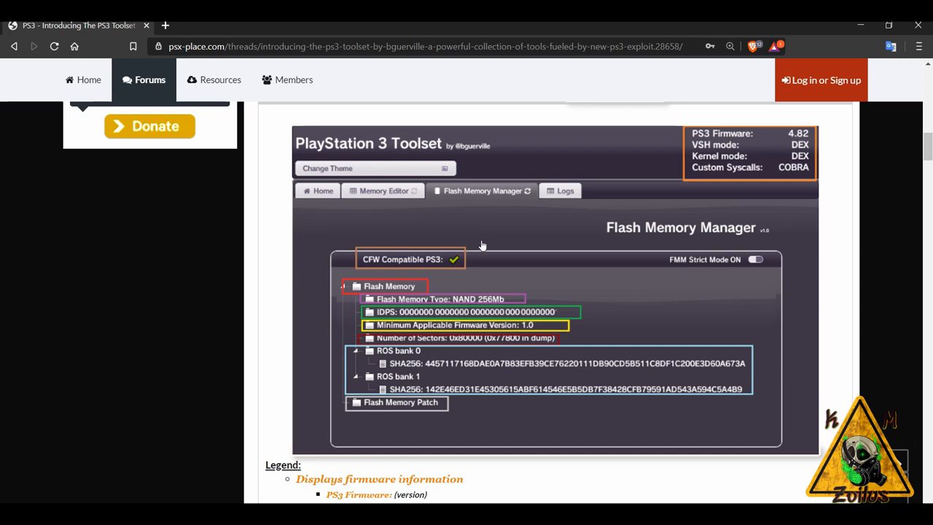
pyautogui.scroll(3)
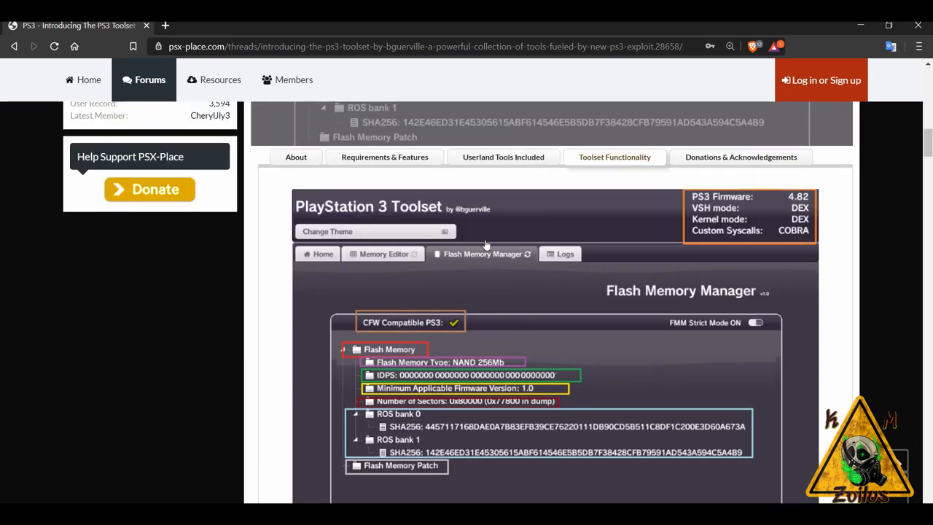